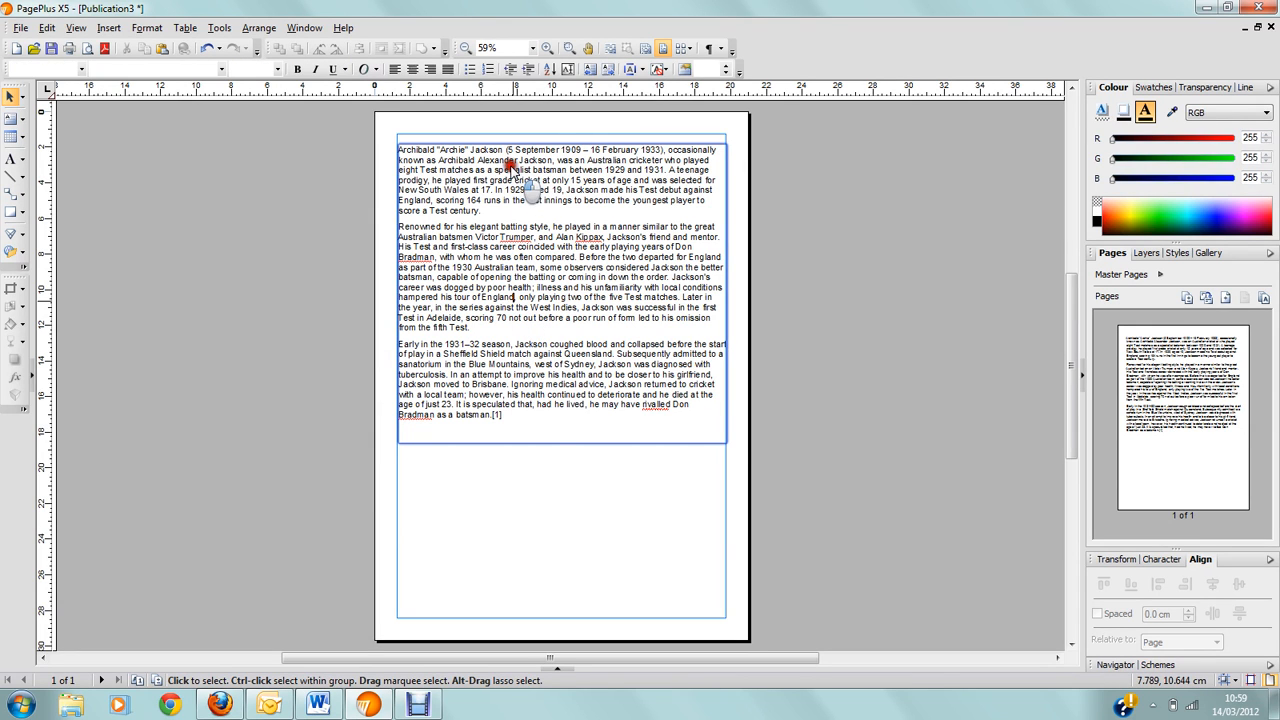
- Import the 'brochure front' cake photo from file and place it over the top of the text
left_click(520, 164)
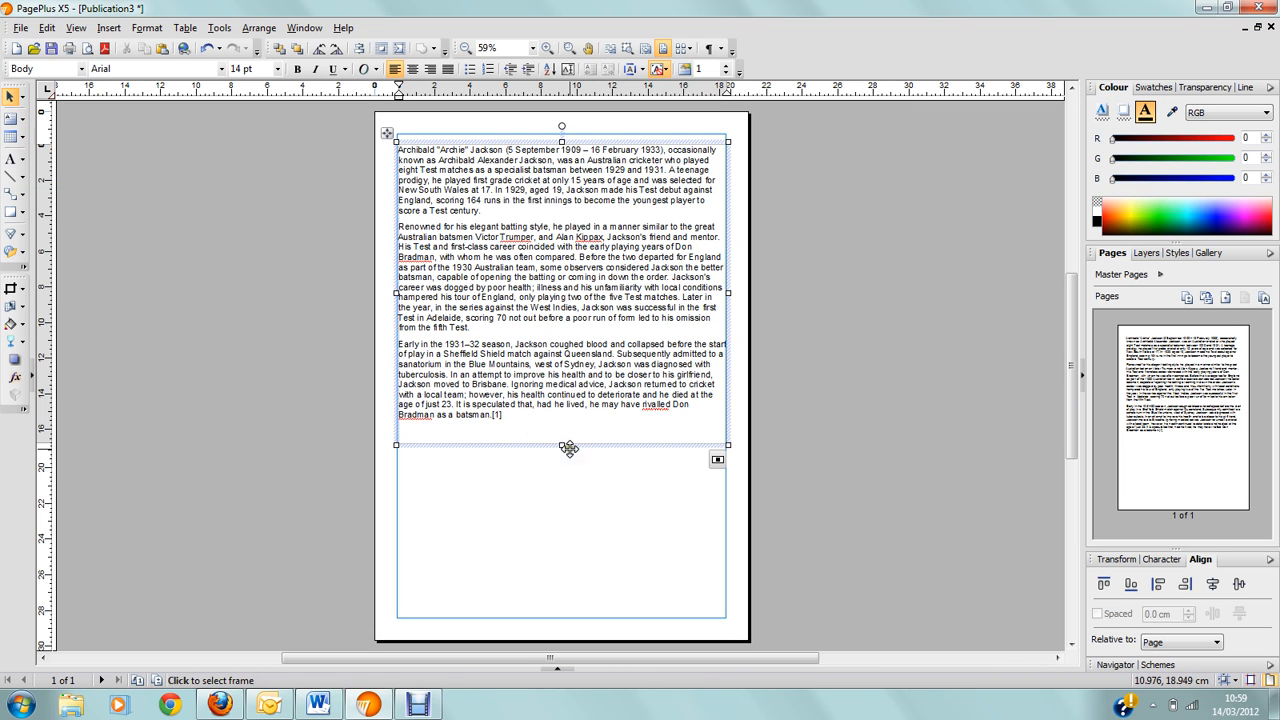
left_click_drag(560, 444, 560, 438)
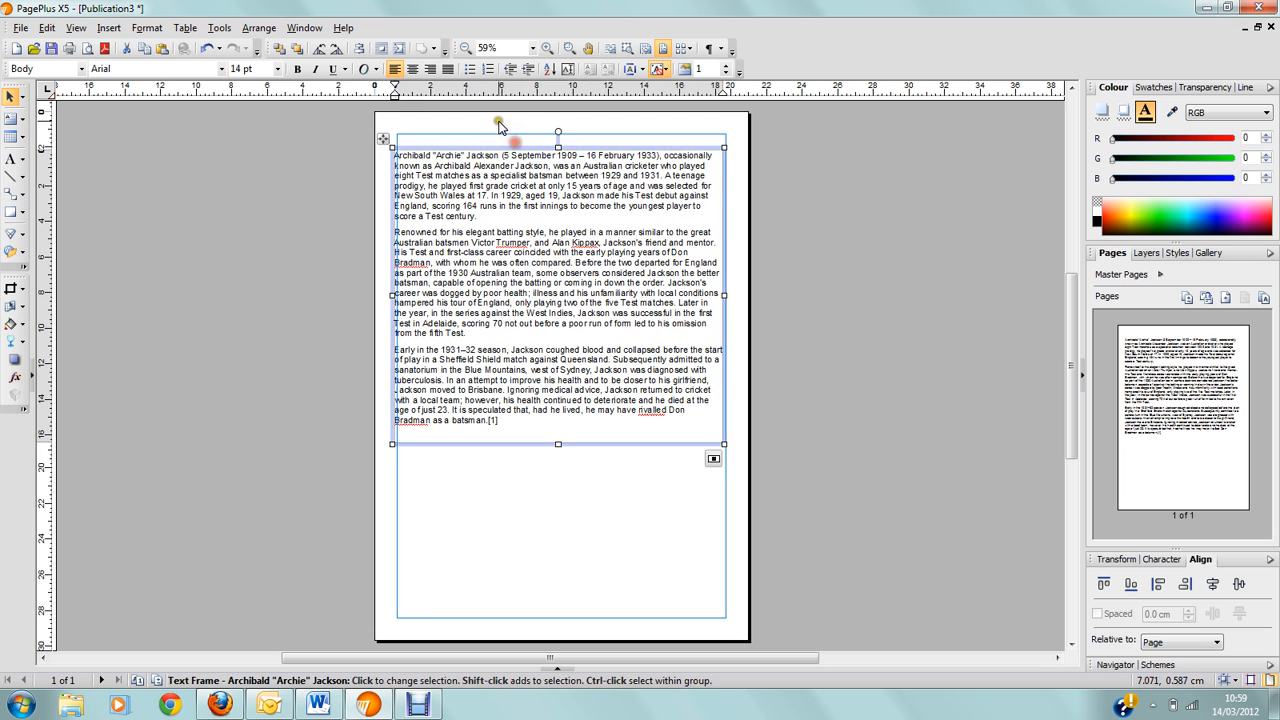
left_click(108, 28)
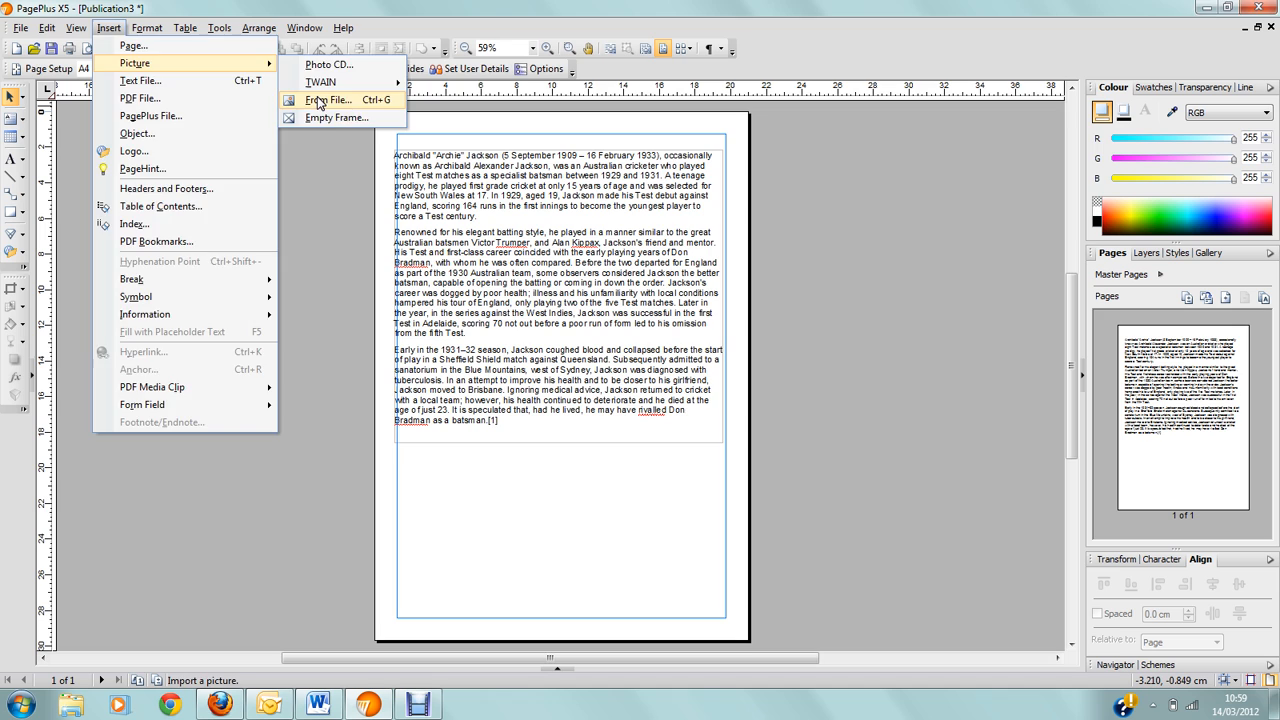
left_click(326, 100)
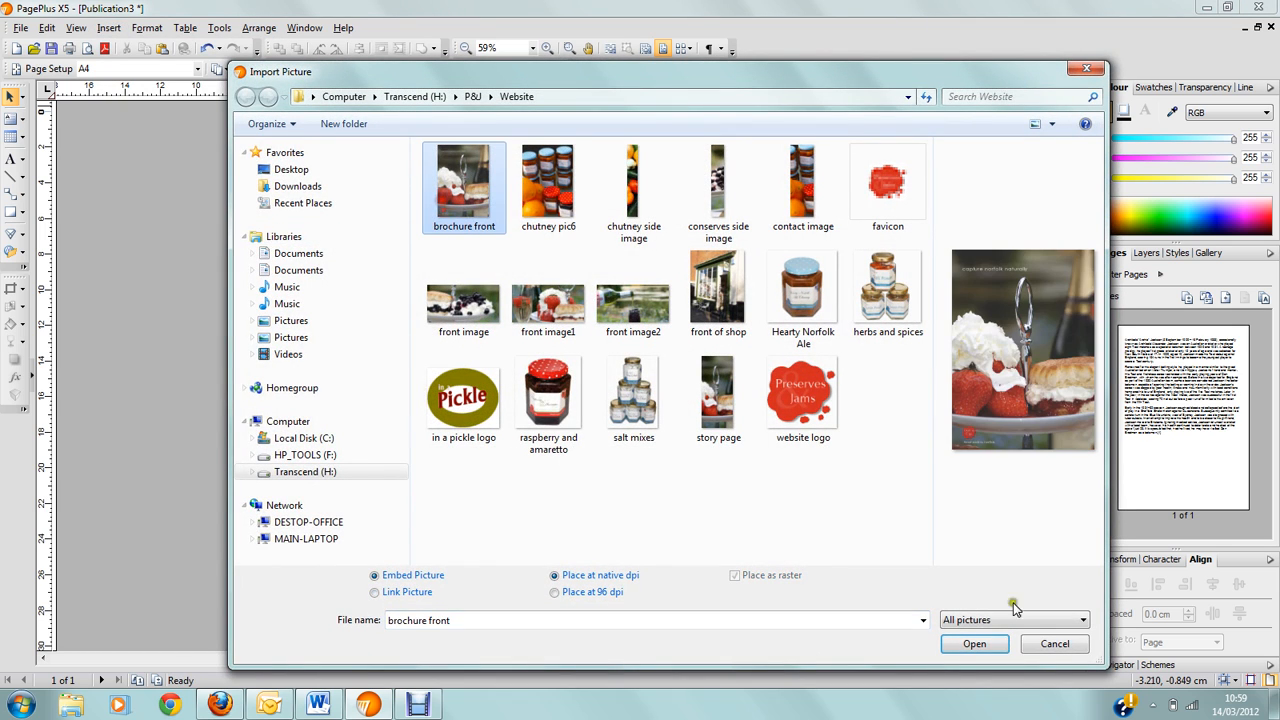
left_click(974, 644)
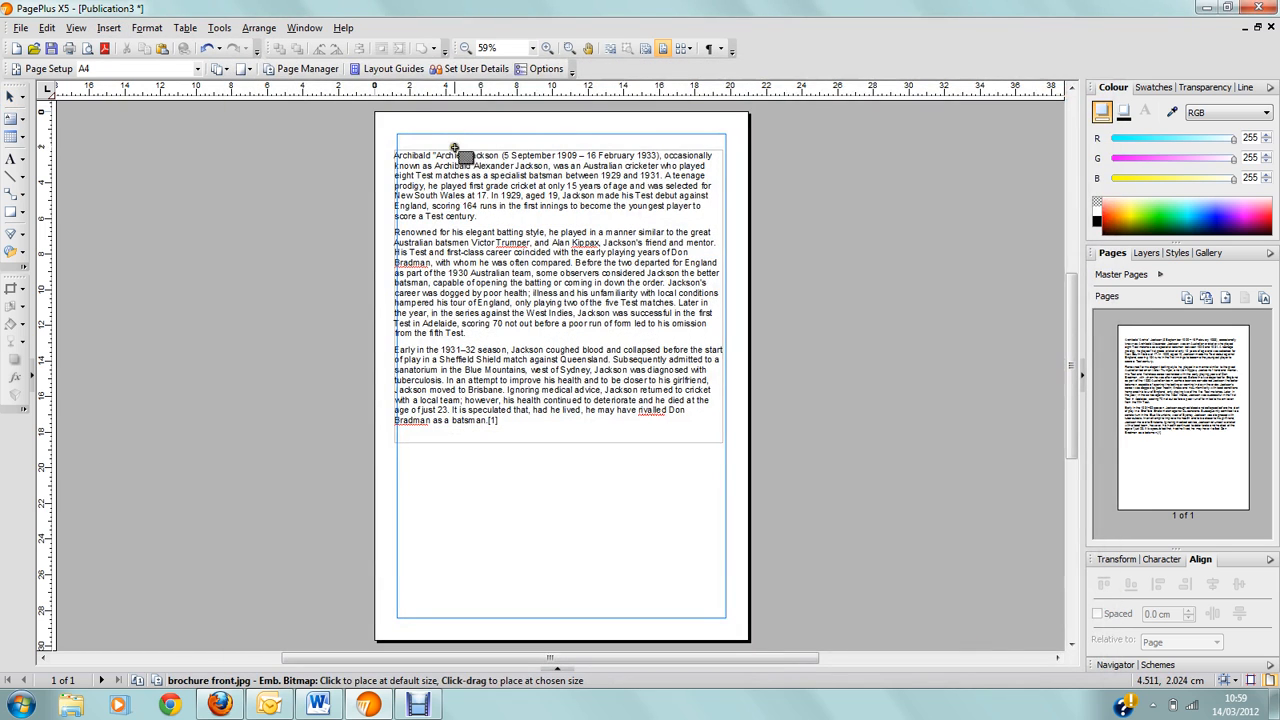
left_click_drag(456, 150, 596, 310)
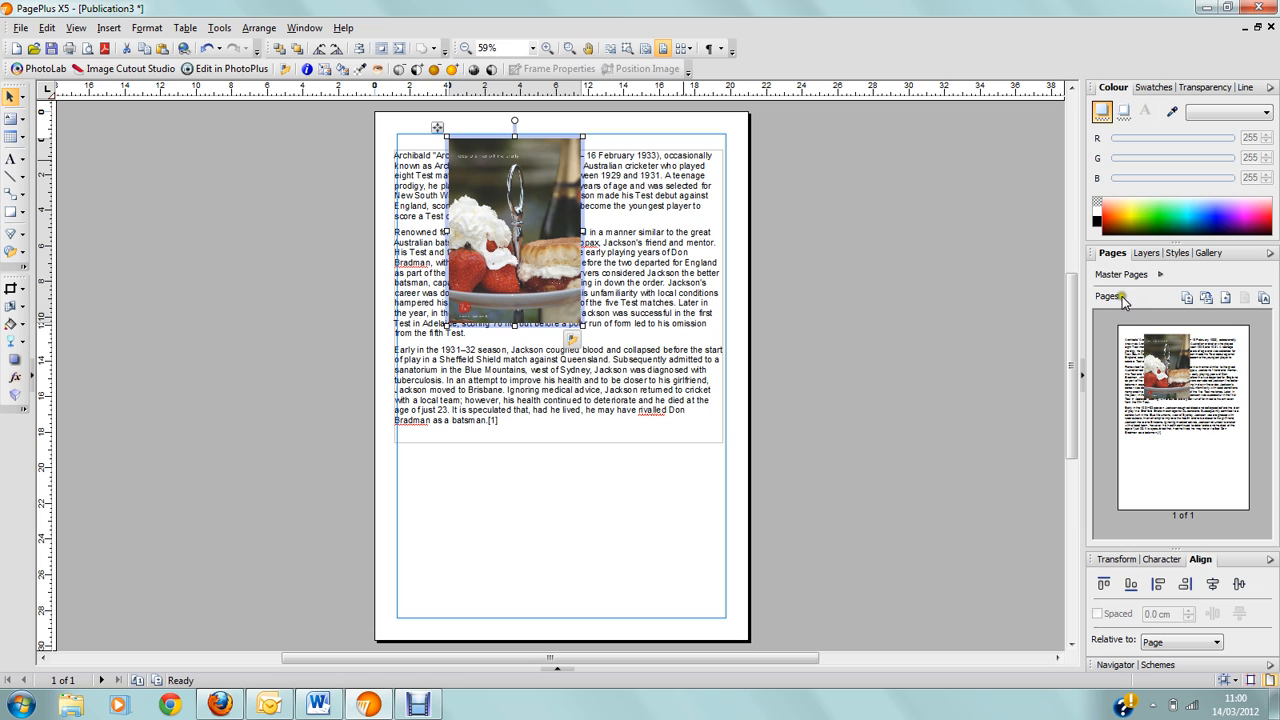
mouse_move(1146, 252)
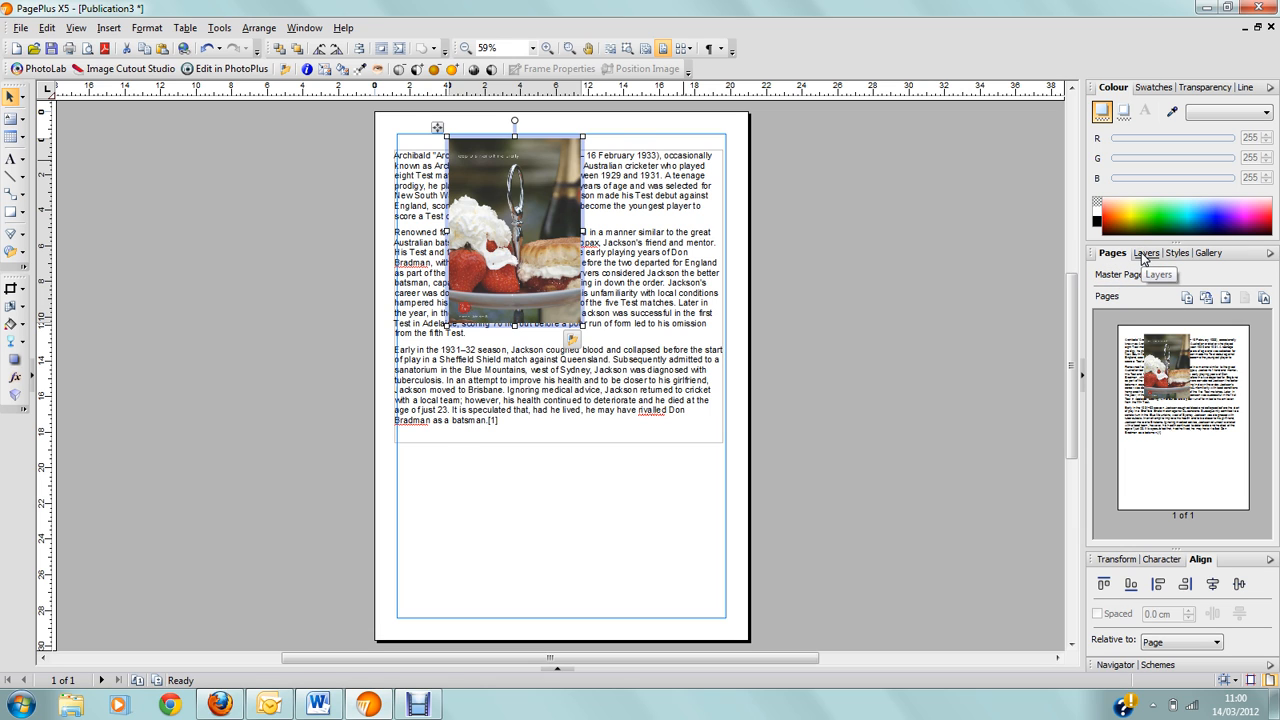
- Check the Layers tab, confirming the photo and text frame share one layer, then return to Pages
left_click(1144, 252)
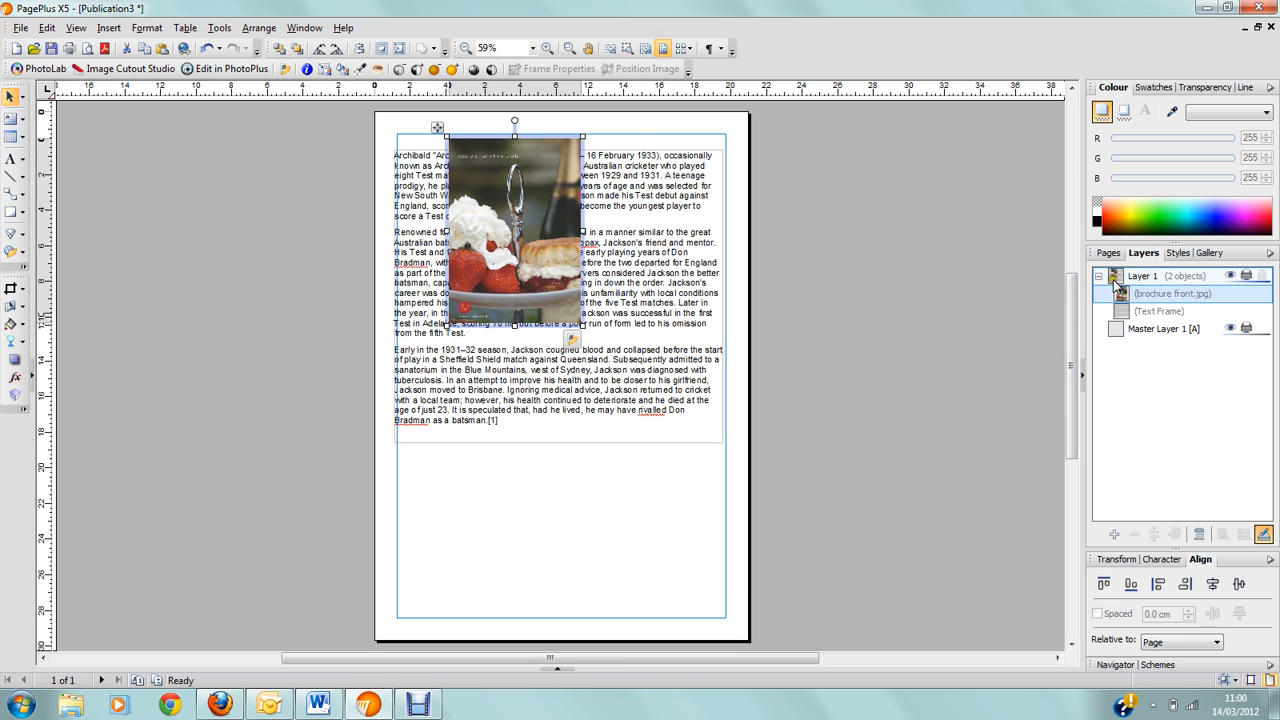
left_click(1170, 292)
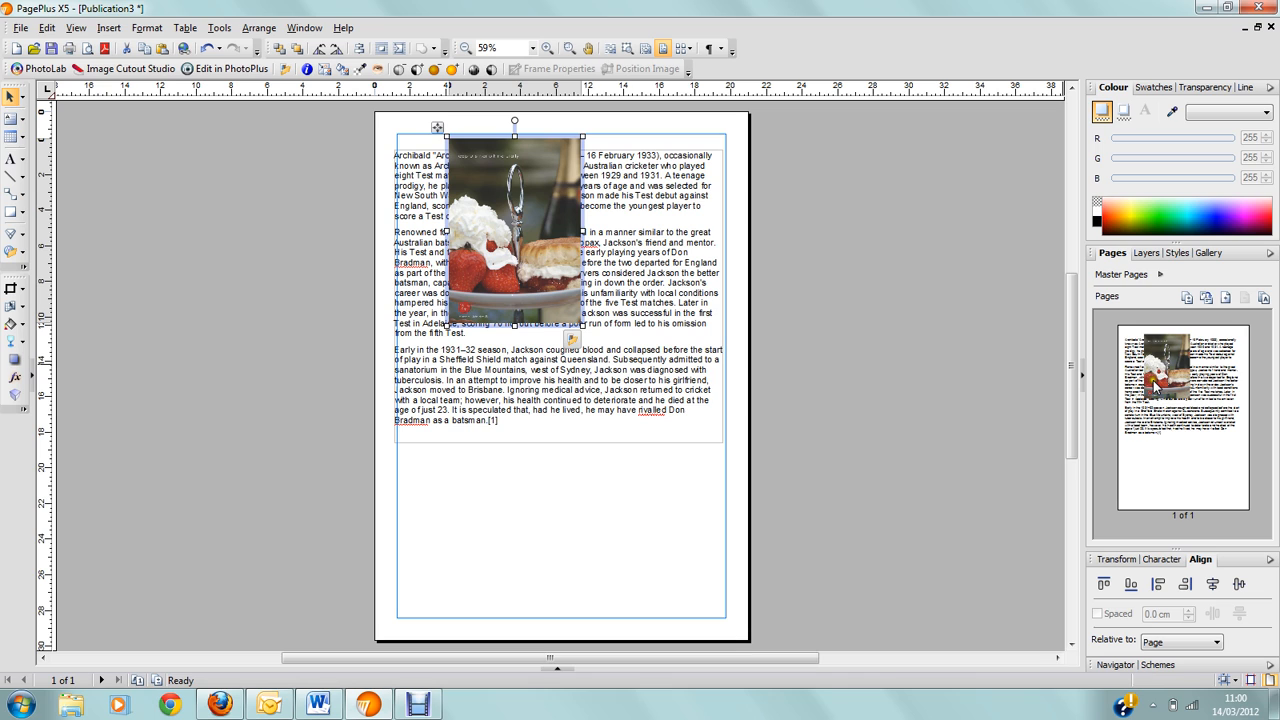
mouse_move(1160, 364)
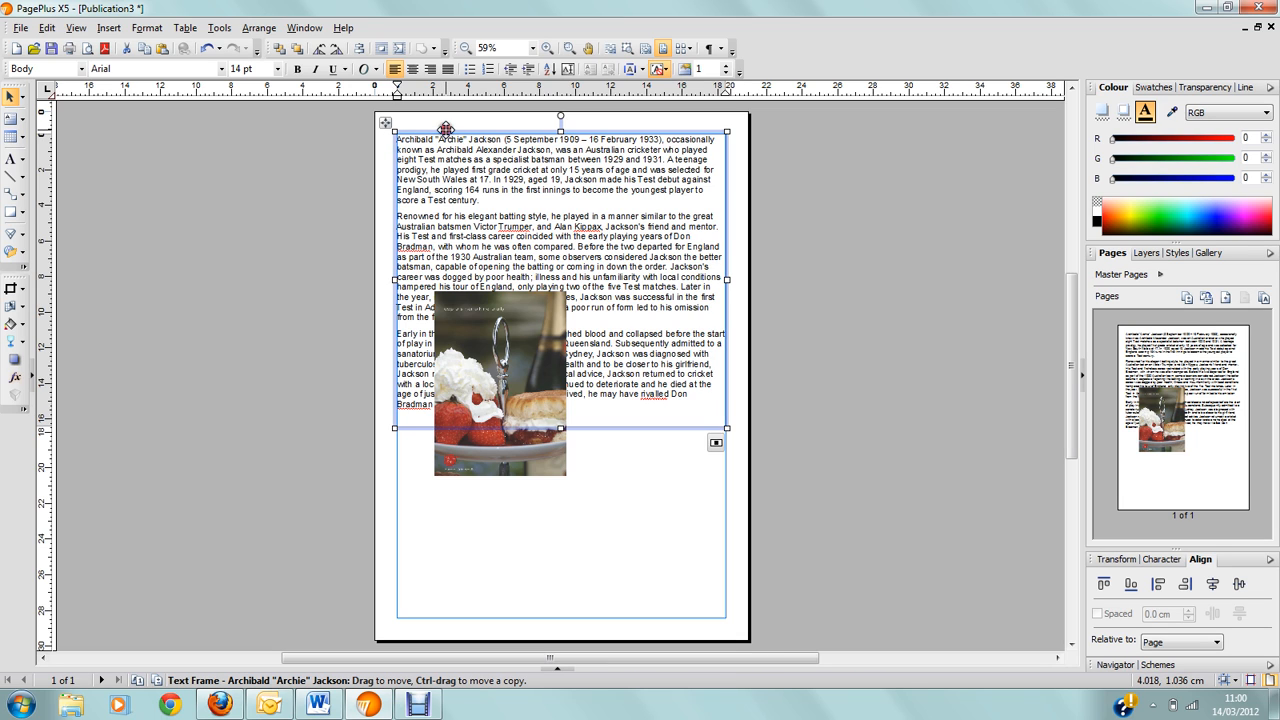
mouse_move(146, 28)
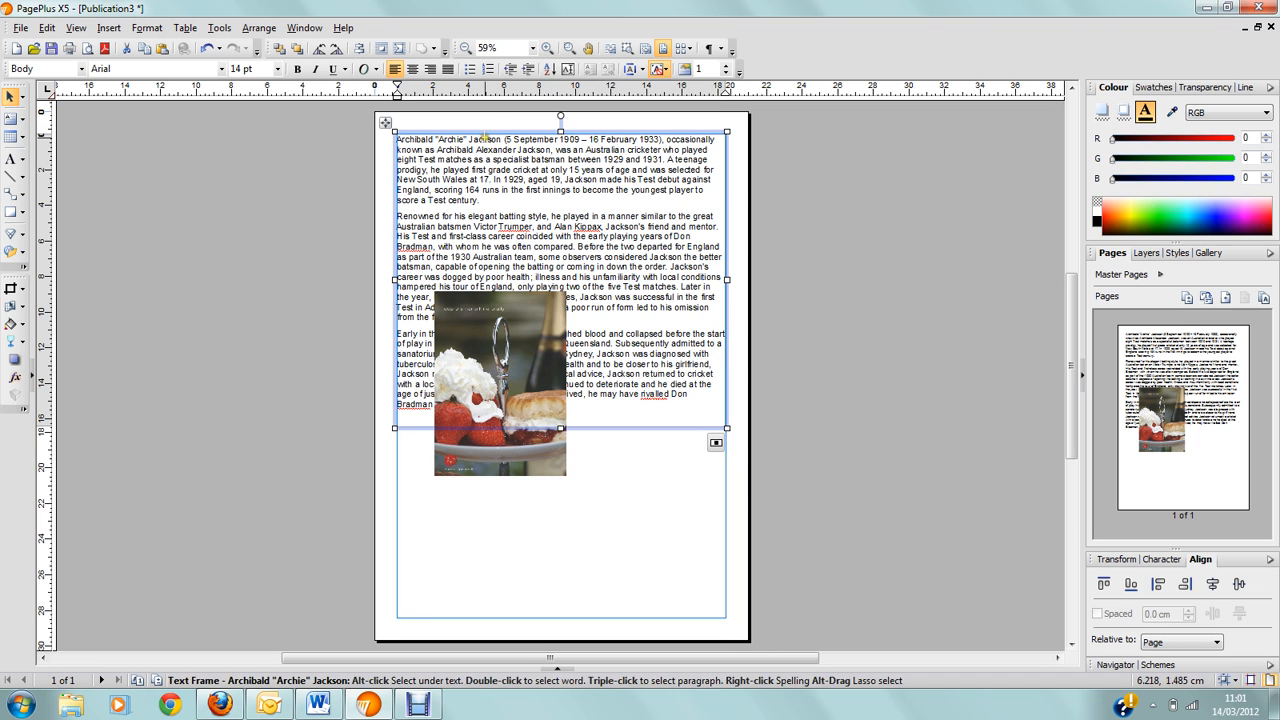
- Make the biography text 16 pt and stretch its frame taller to hold it
left_click(278, 68)
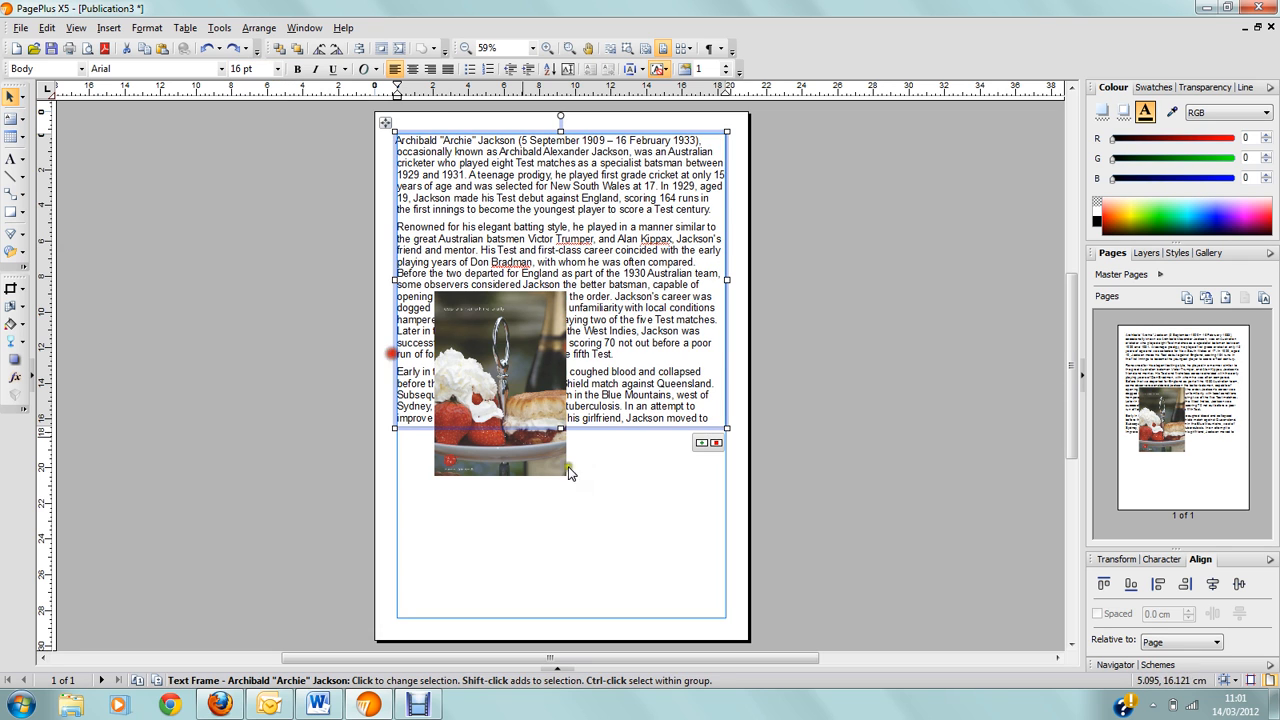
left_click_drag(560, 428, 562, 520)
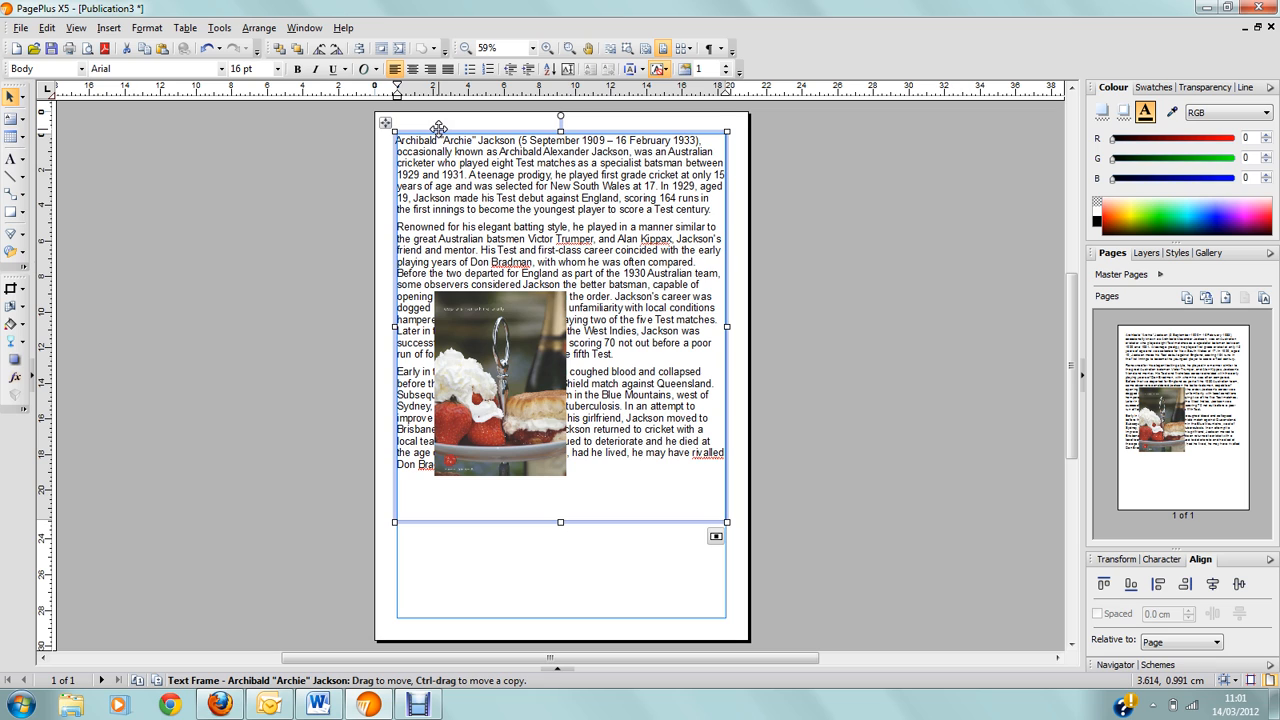
mouse_move(248, 104)
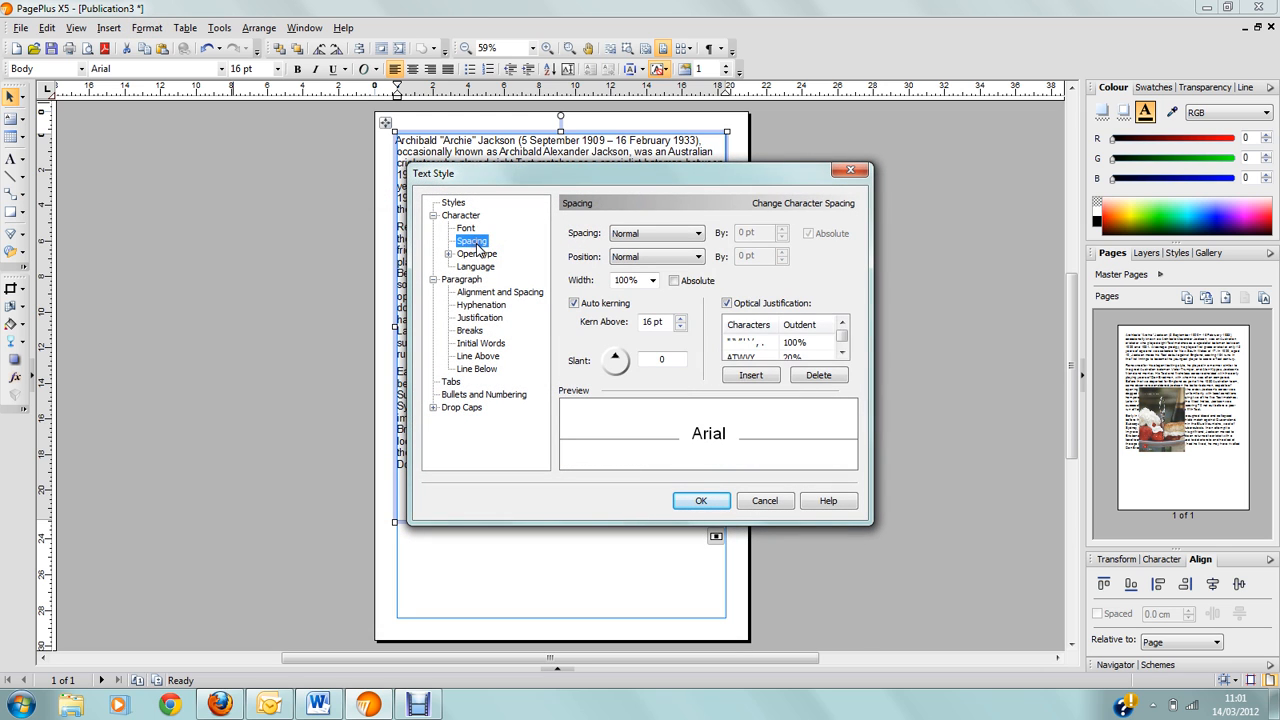
left_click(728, 302)
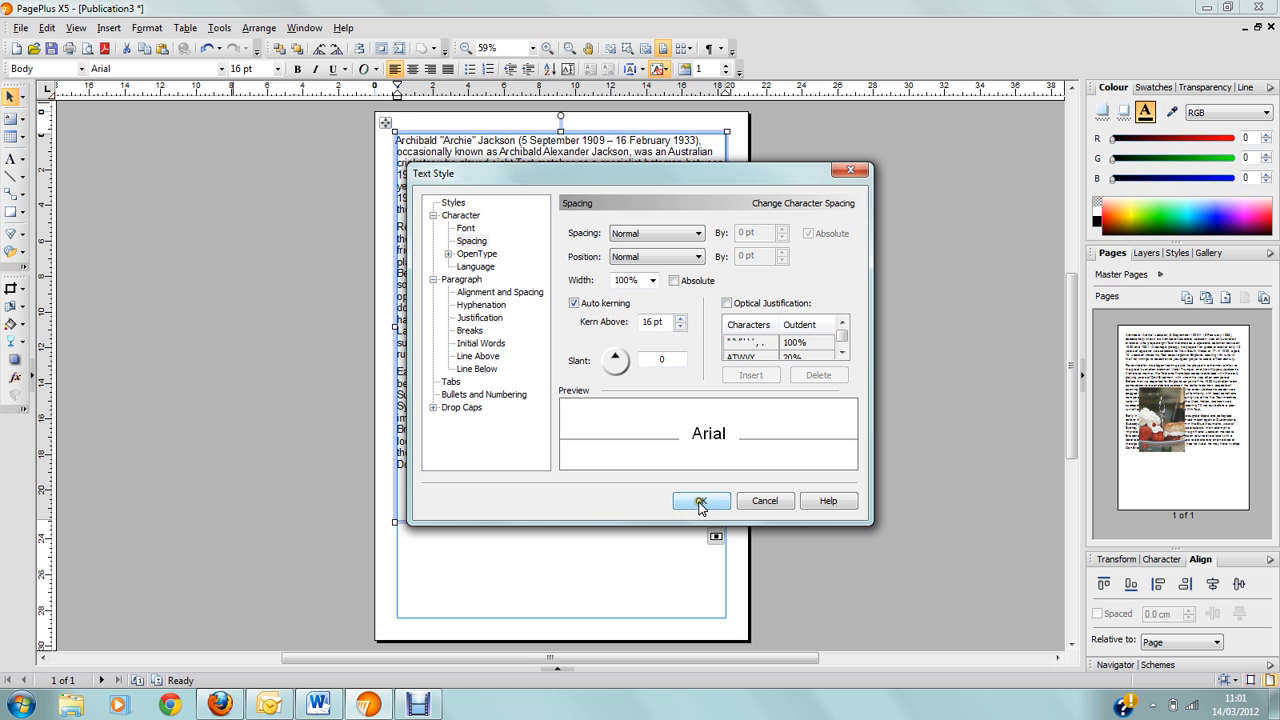
left_click(700, 500)
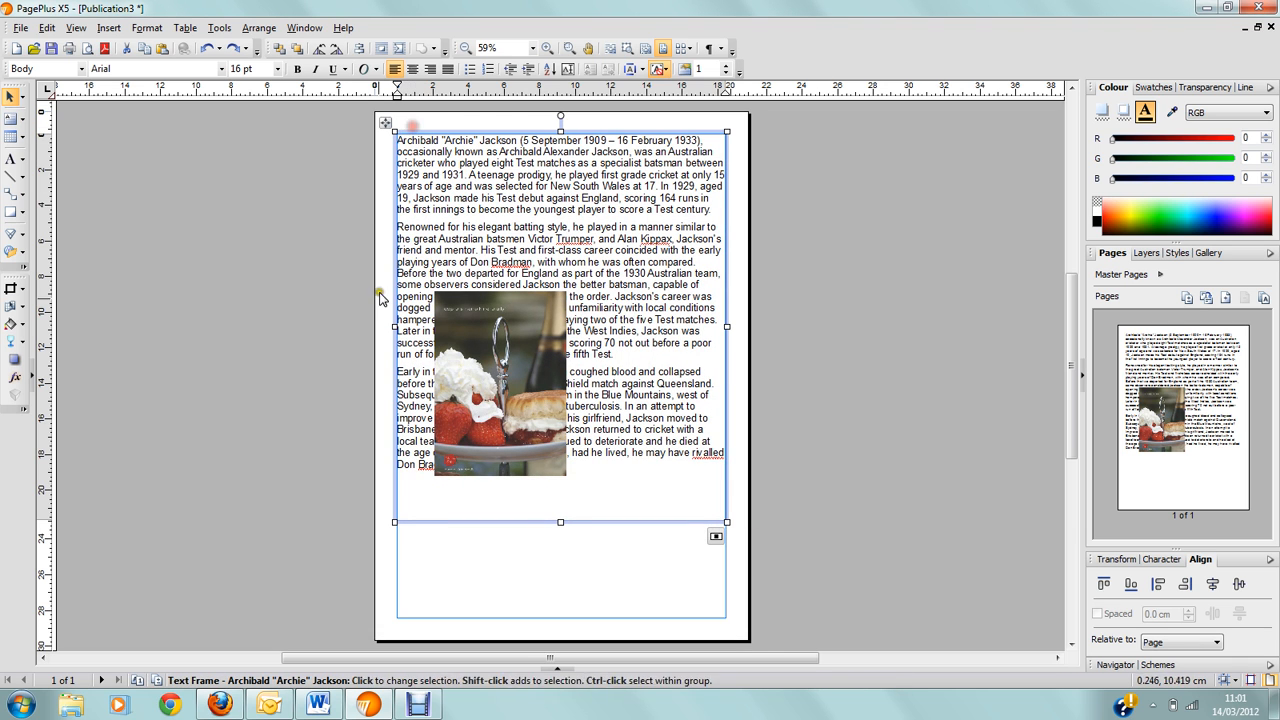
left_click(492, 378)
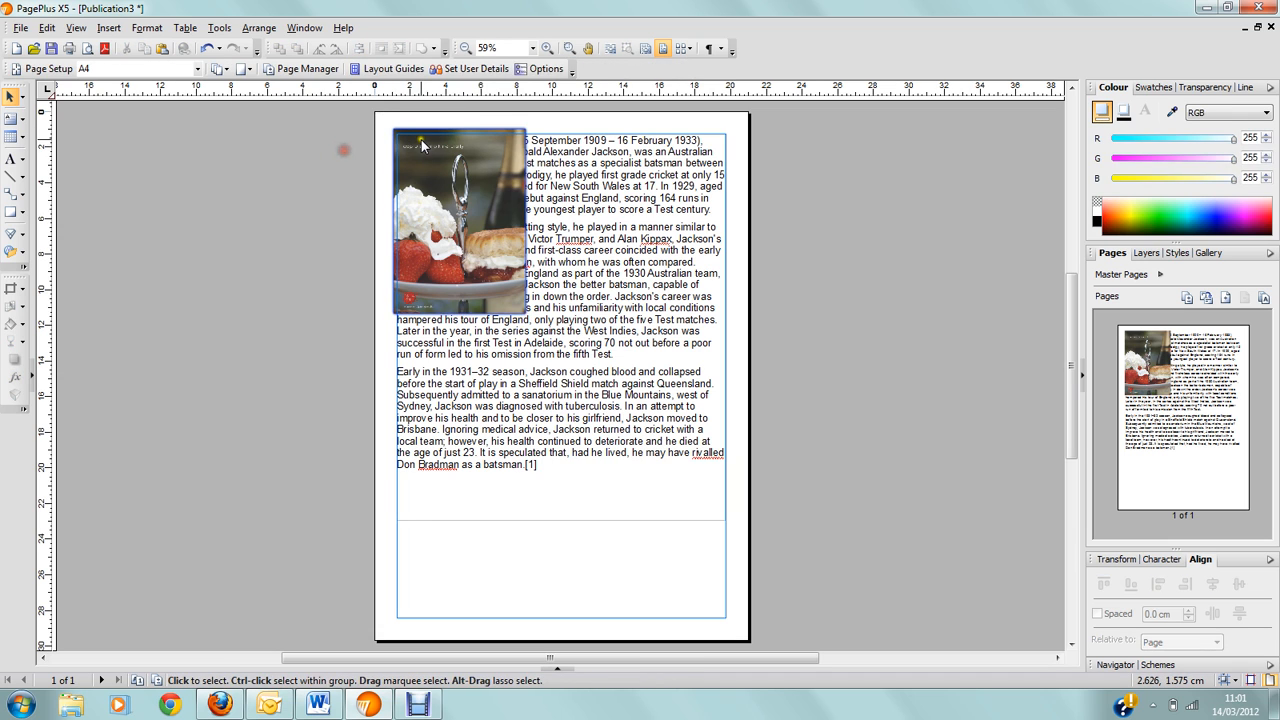
- Select the cake photo and bring up its Wrap Settings
left_click(460, 220)
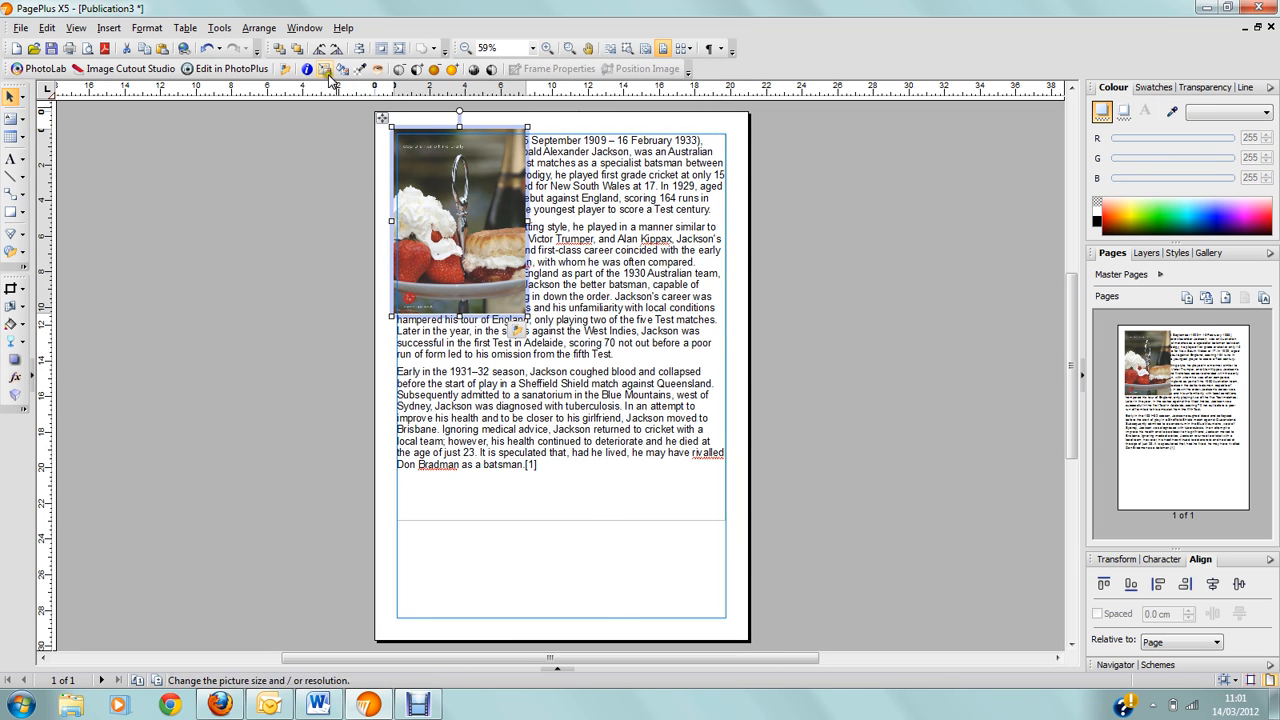
mouse_move(386, 48)
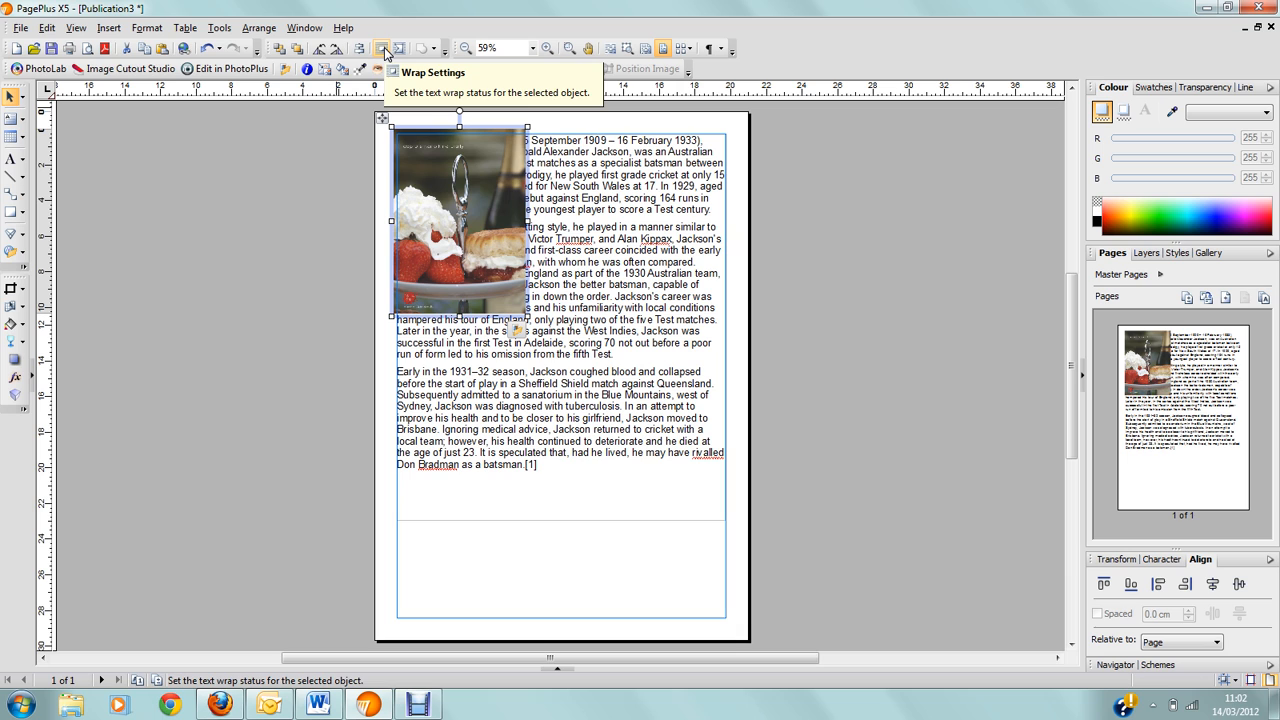
mouse_move(370, 48)
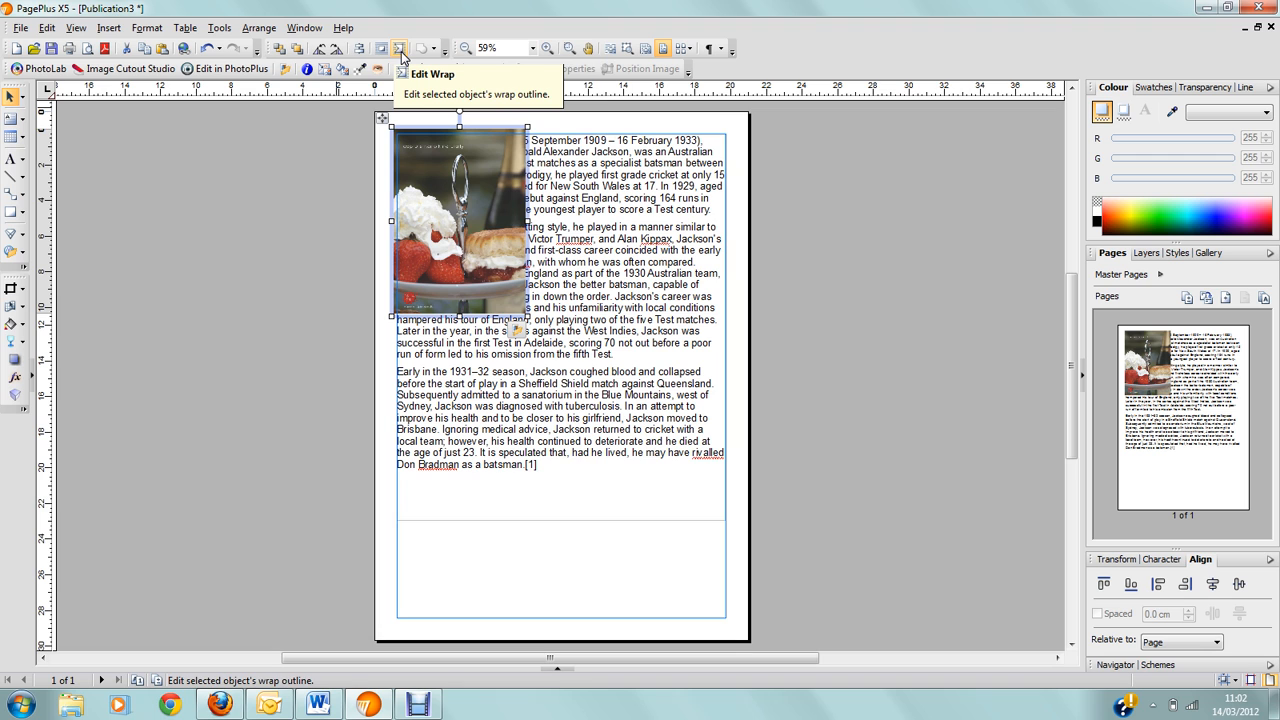
left_click(398, 48)
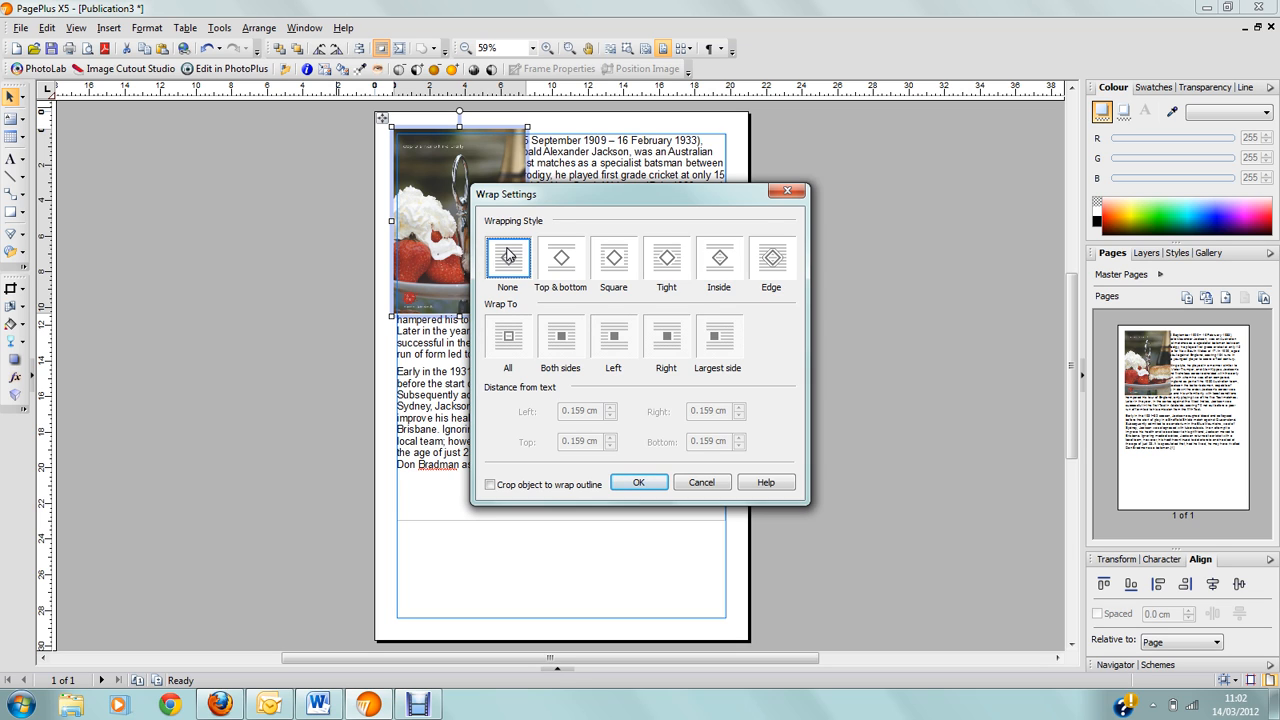
mouse_move(504, 248)
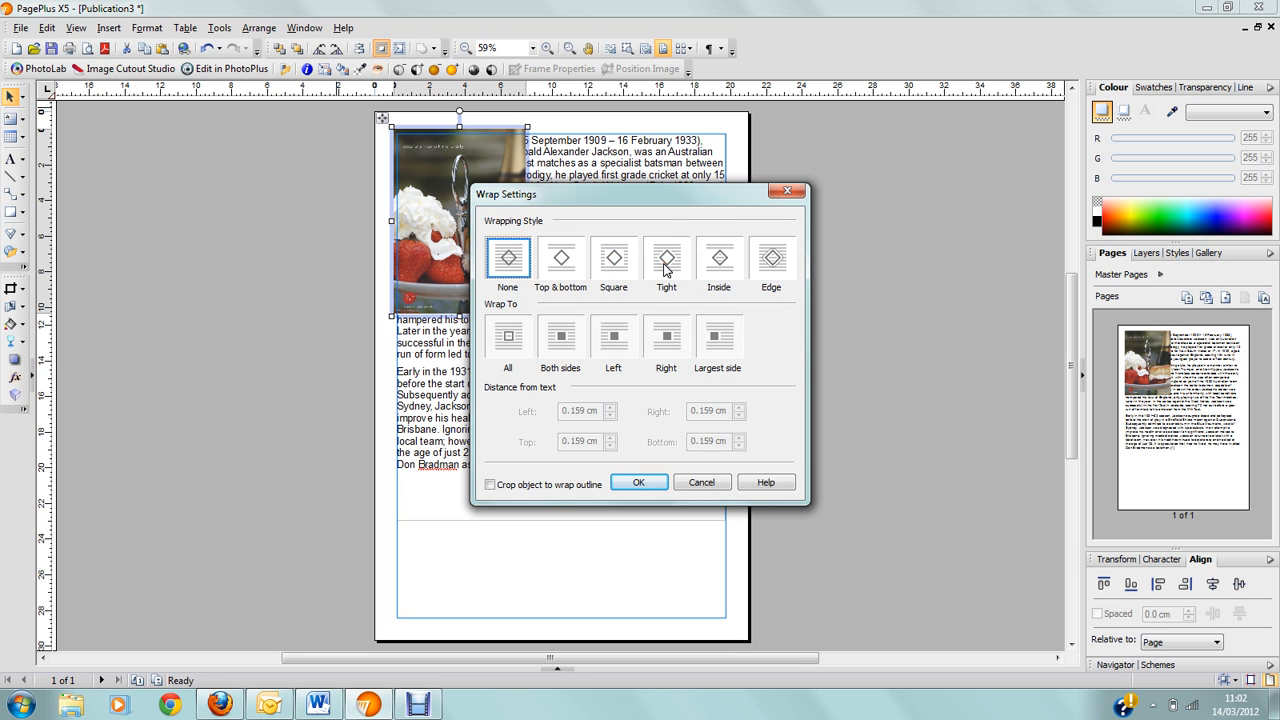
- Choose Tight wrapping and set Wrap To Right so text hugs the photo's right side
left_click(666, 258)
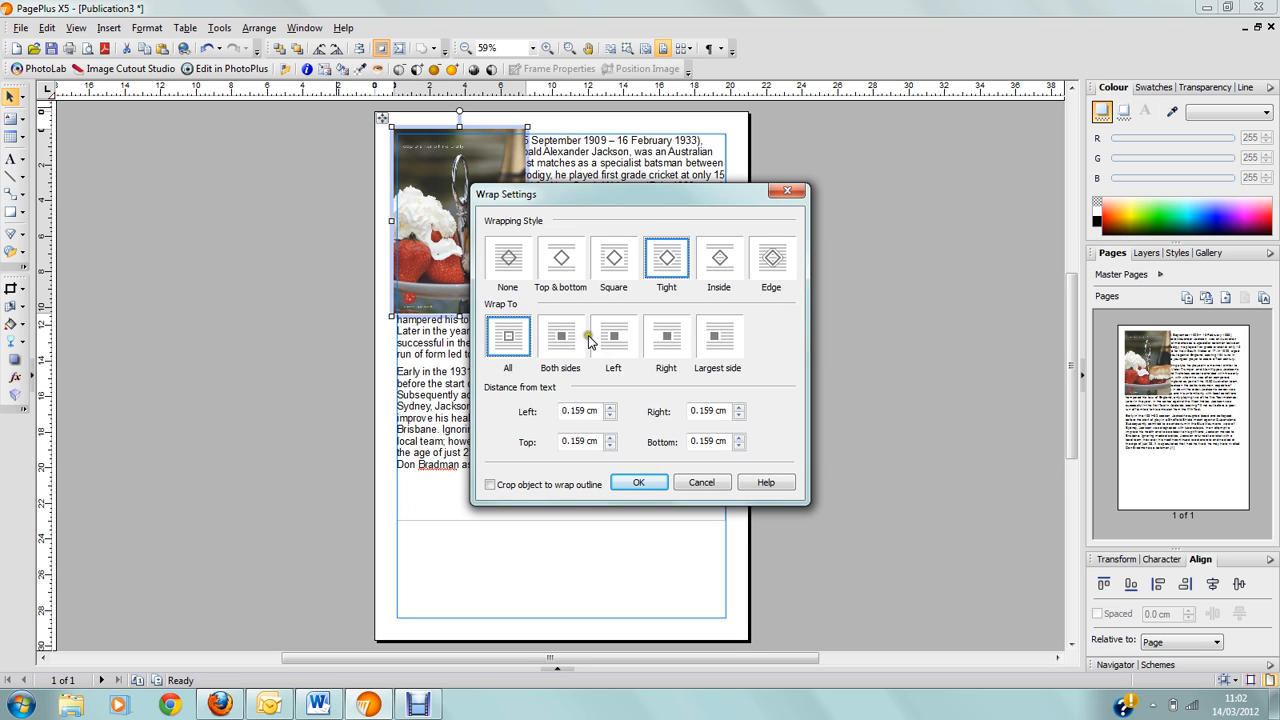
left_click(666, 336)
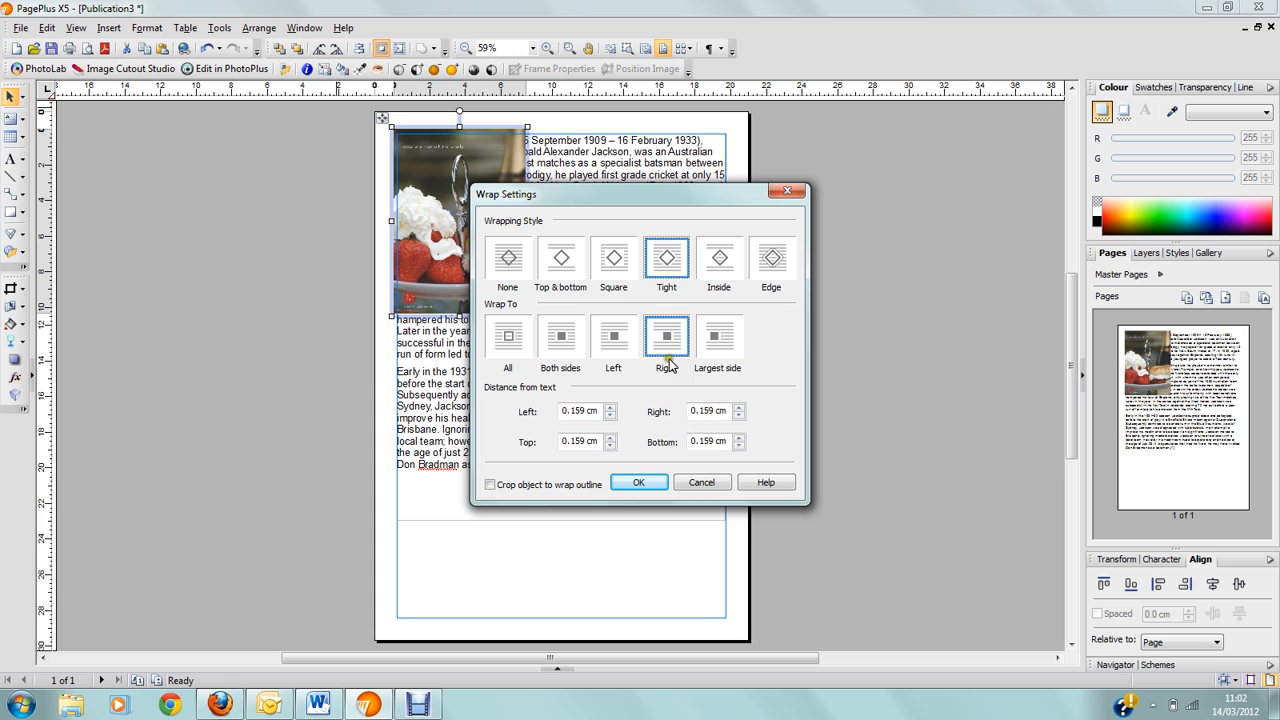
left_click(638, 482)
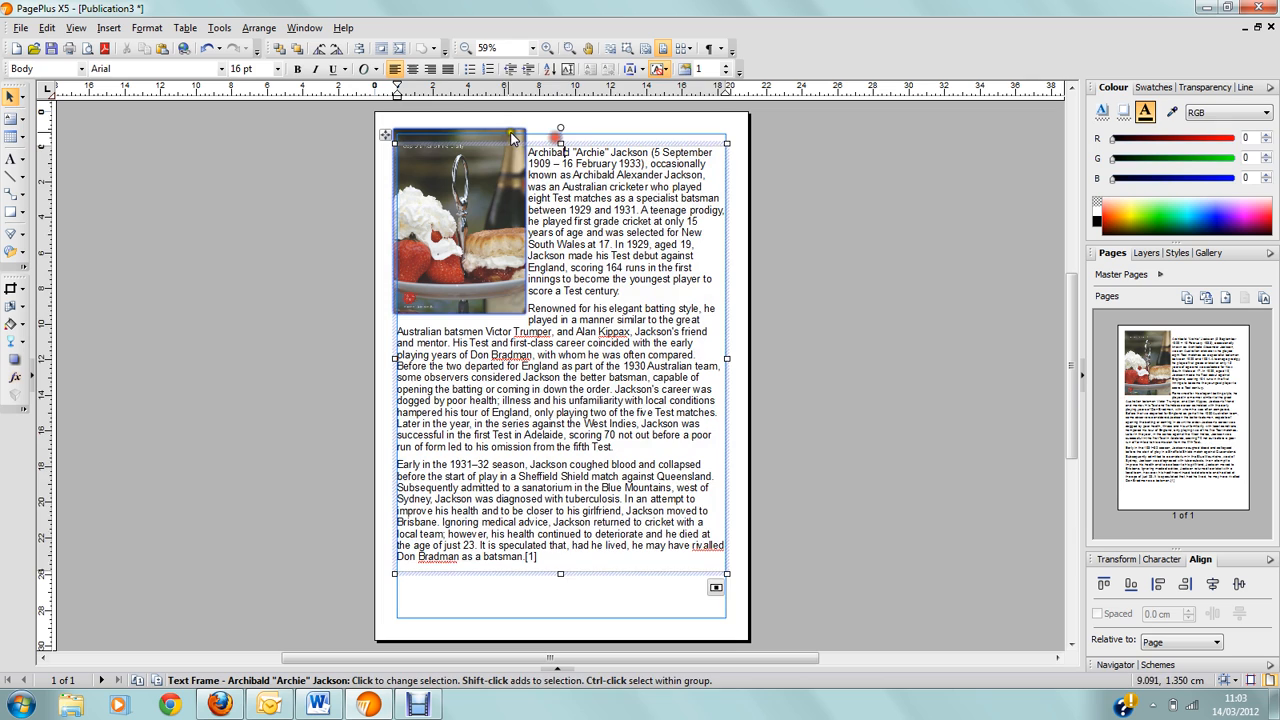
- Select the cake photo before switching to the Quick Rectangle tool
left_click(460, 220)
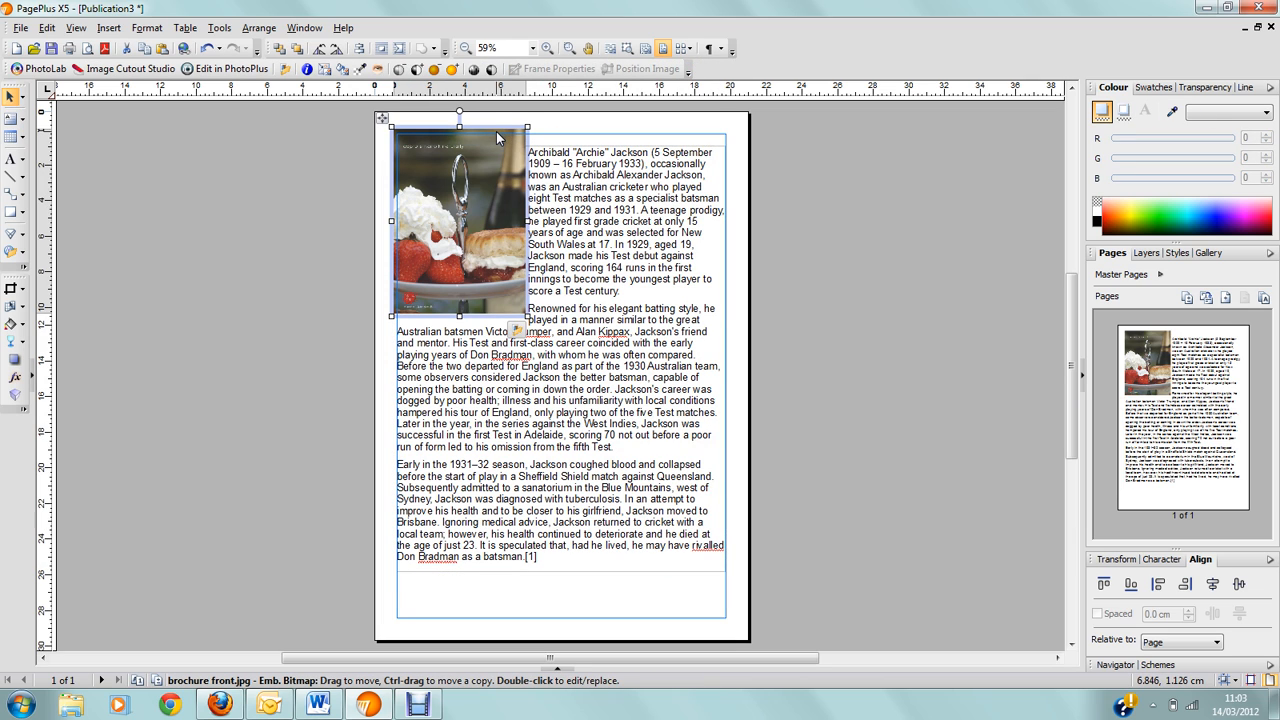
mouse_move(522, 252)
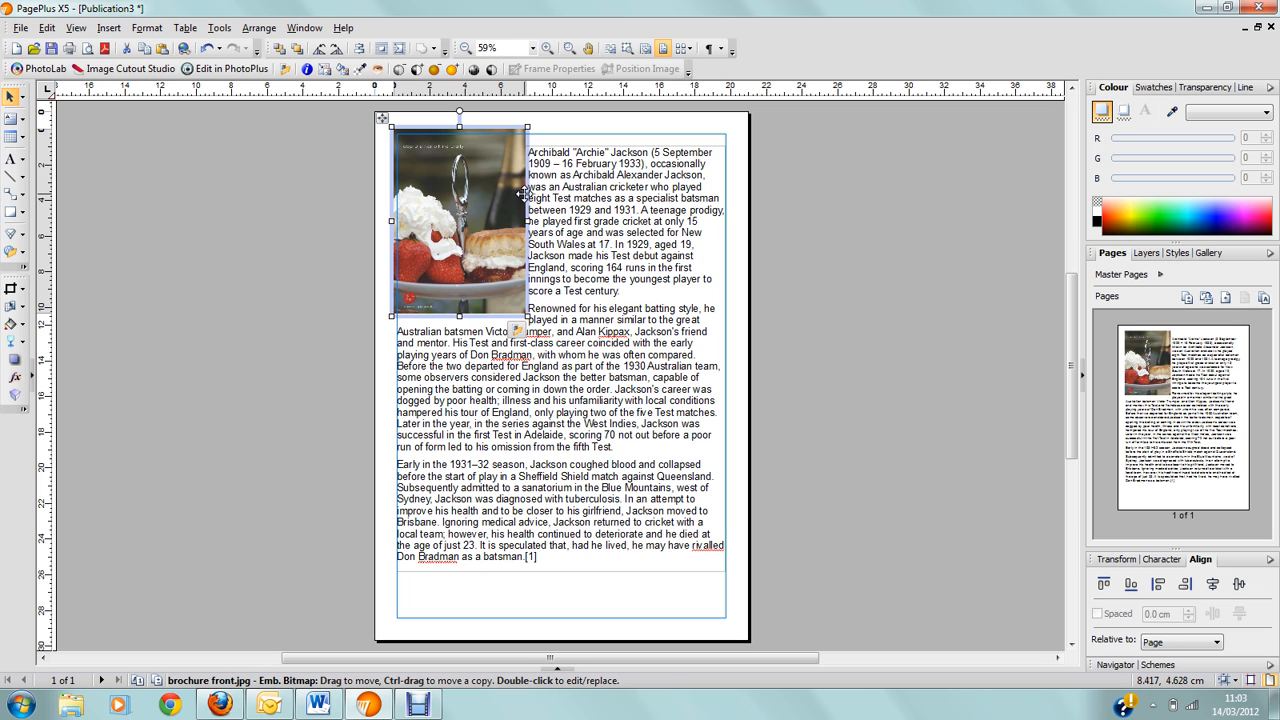
mouse_move(38, 238)
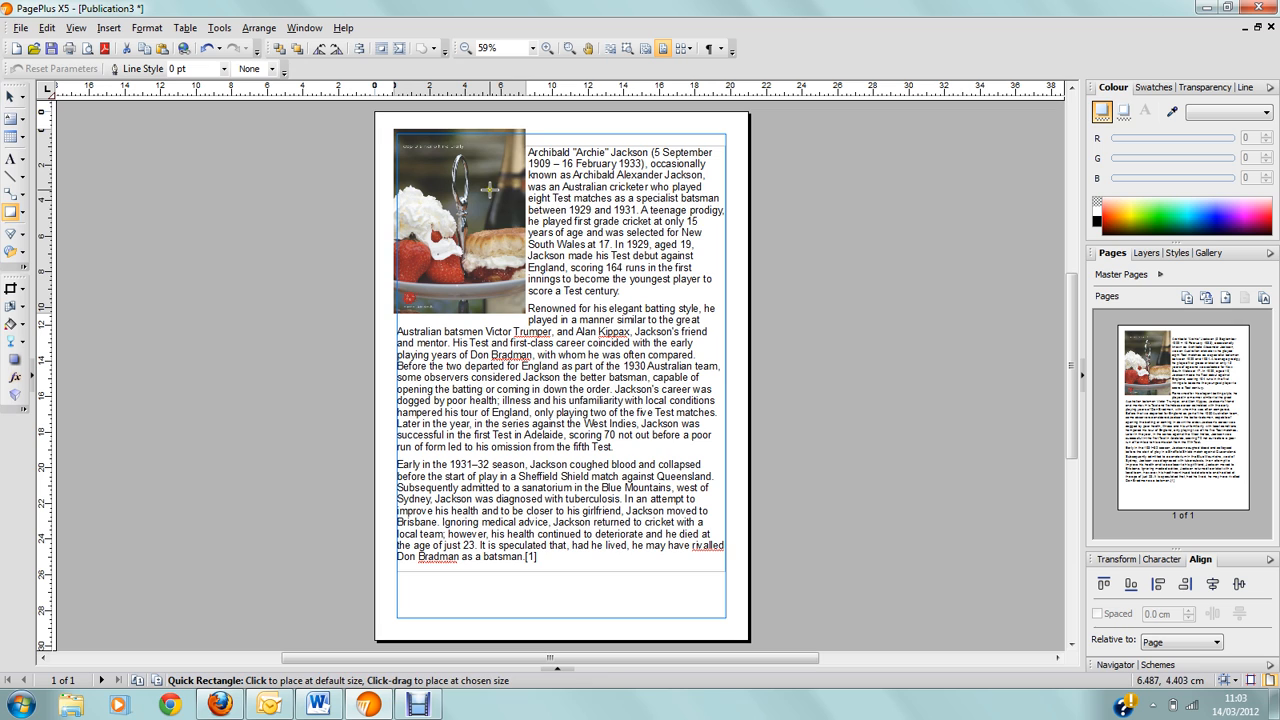
- Draw a white rectangle over the photo's middle and give it a text wrap too
left_click_drag(536, 198, 654, 264)
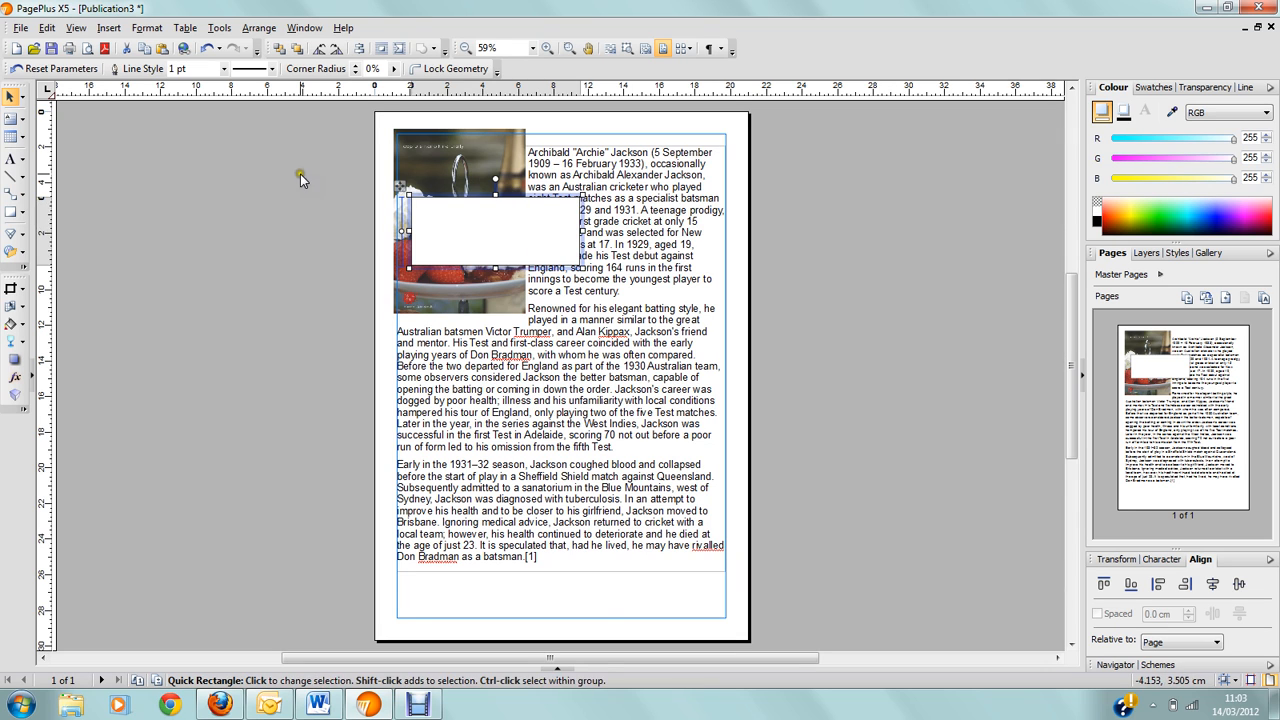
mouse_move(316, 198)
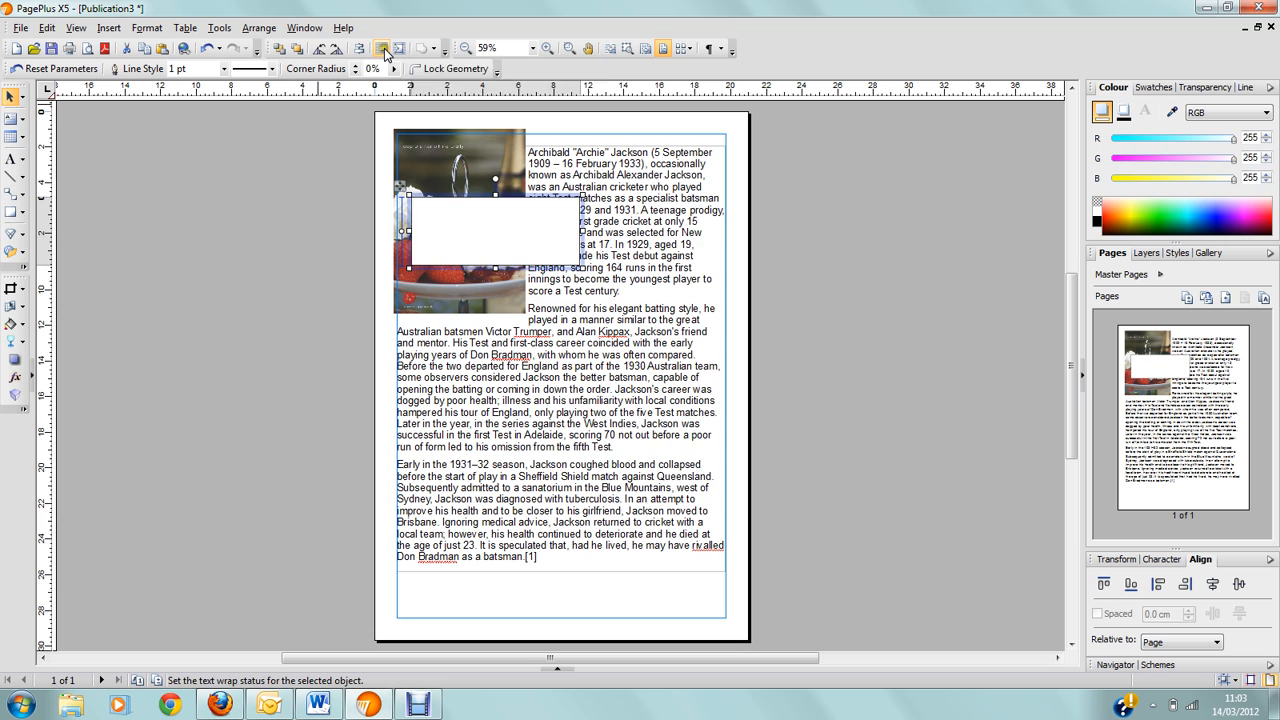
left_click(380, 48)
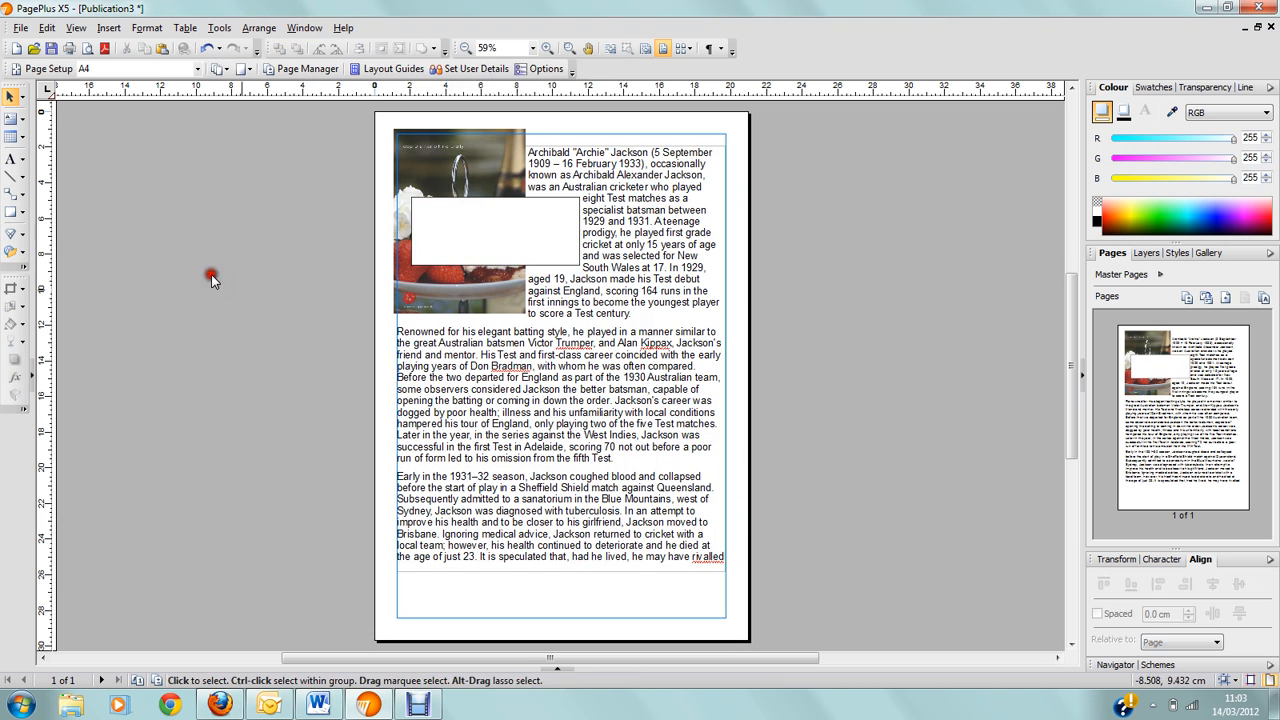
left_click(660, 250)
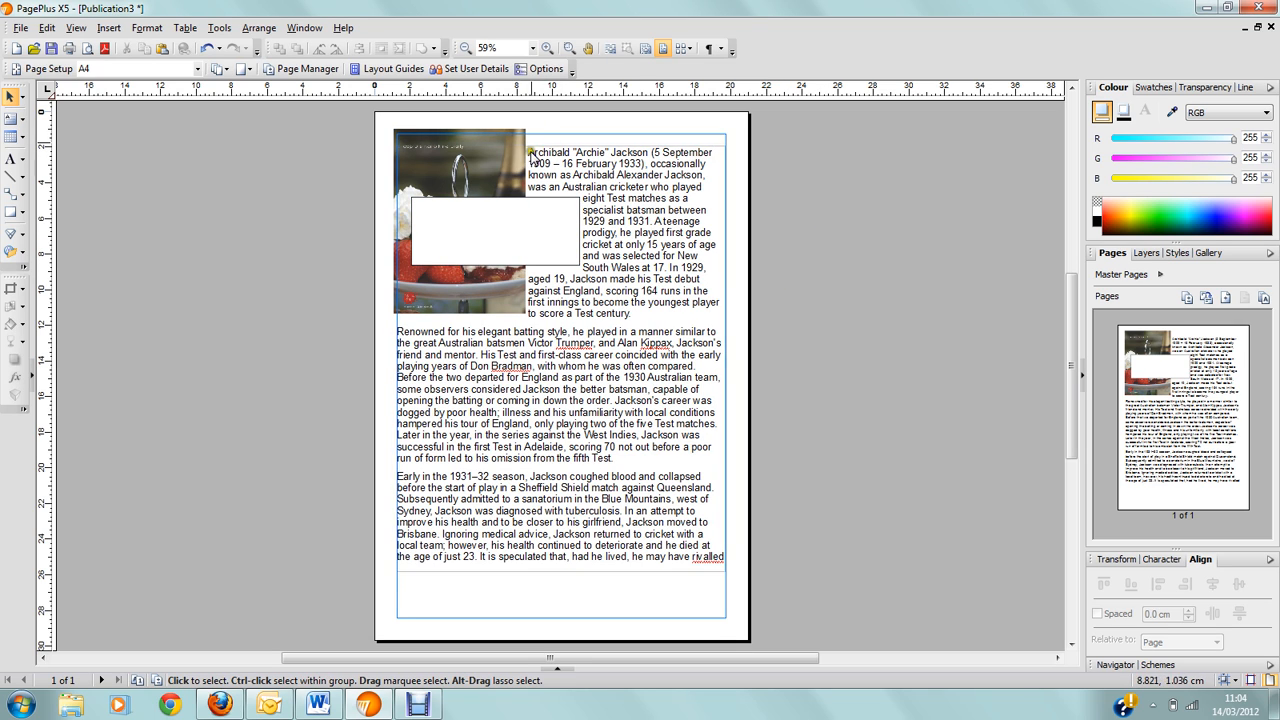
- Select the photo to start reshaping its wrap outline into a slanted edge
left_click(544, 152)
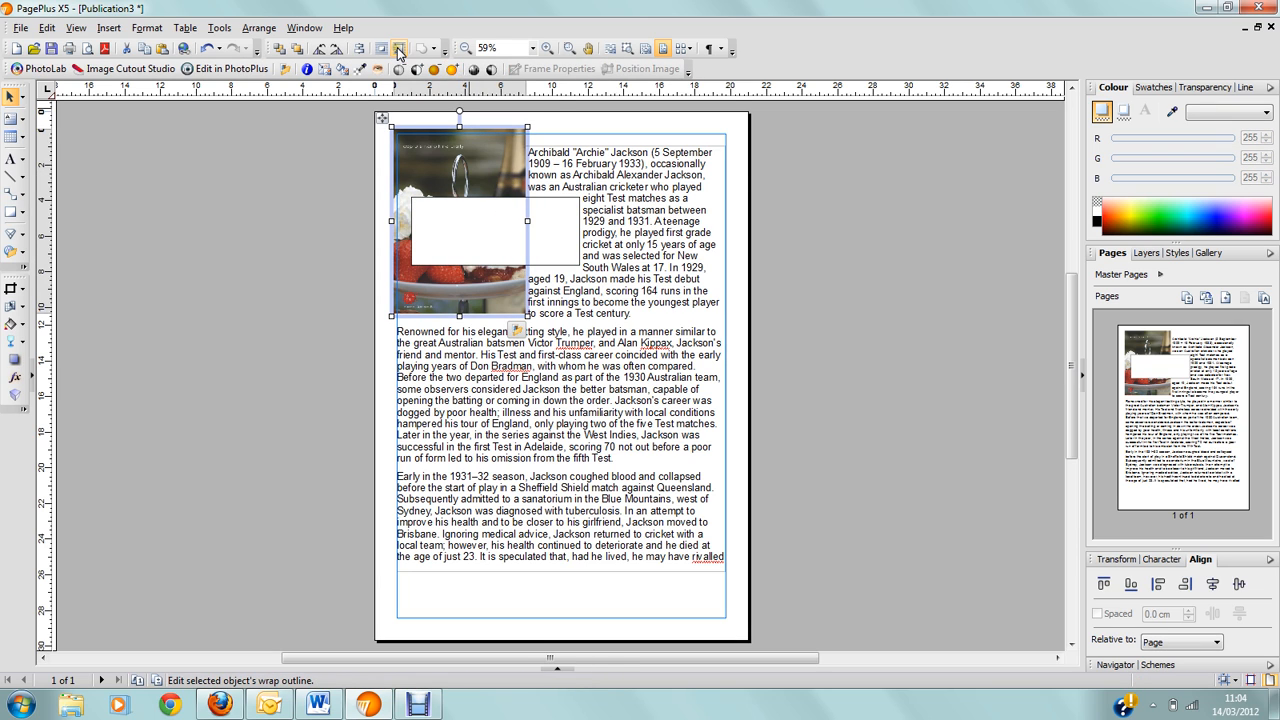
mouse_move(398, 48)
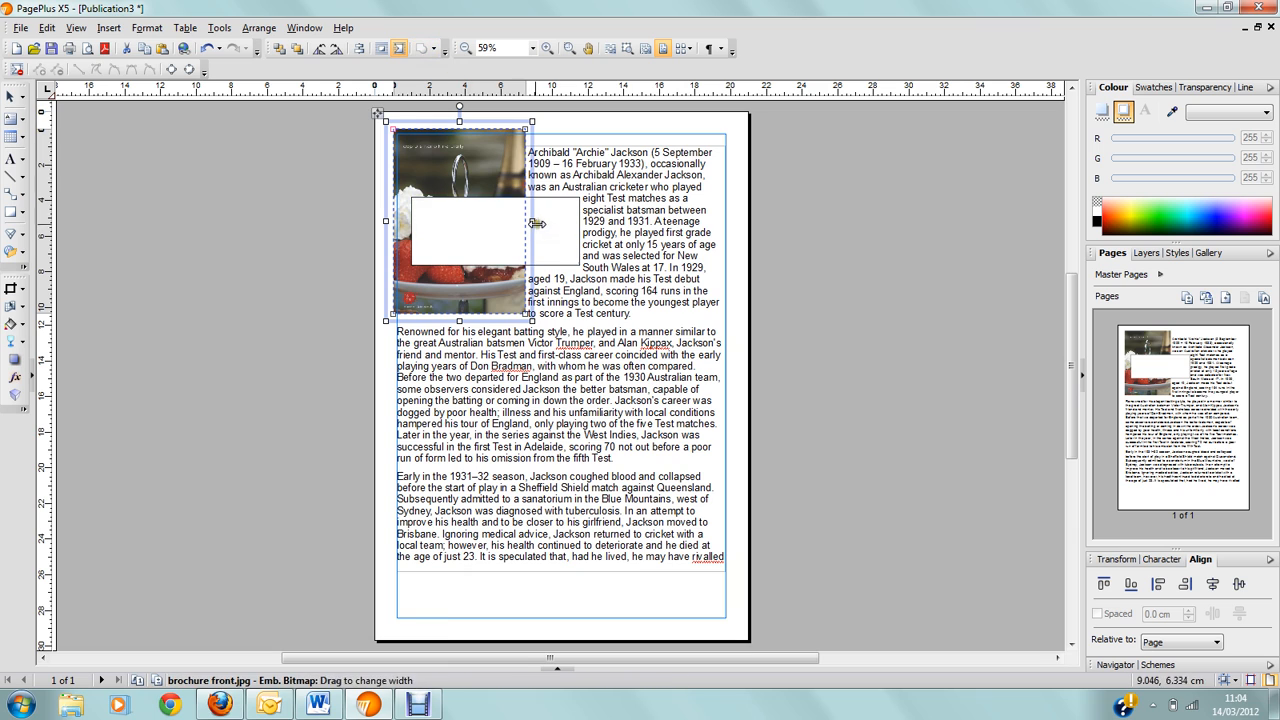
mouse_move(450, 148)
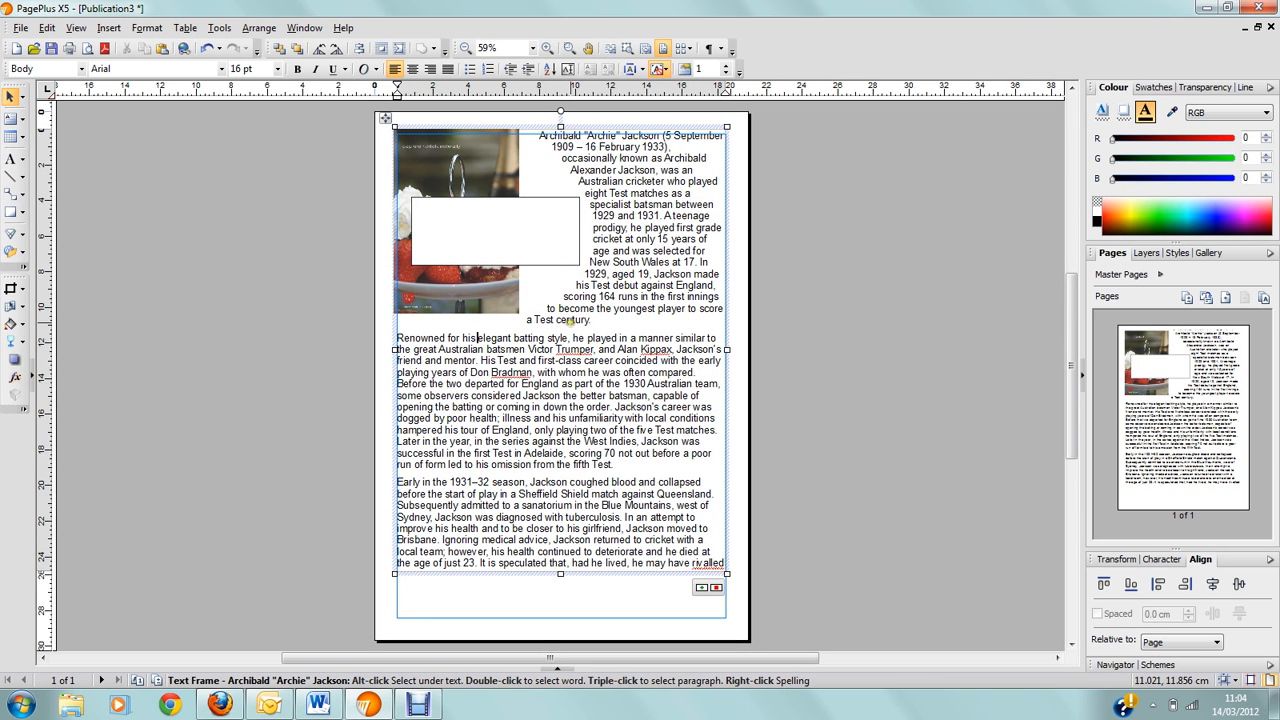
mouse_move(580, 280)
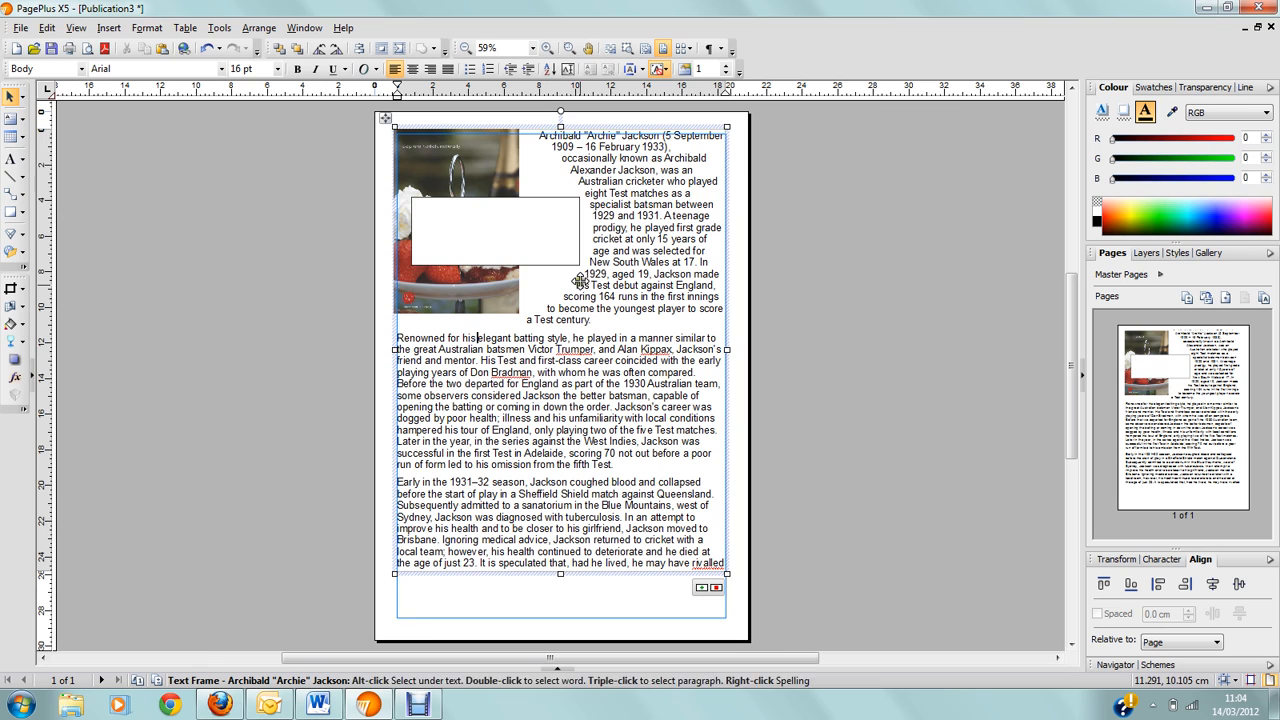
mouse_move(408, 48)
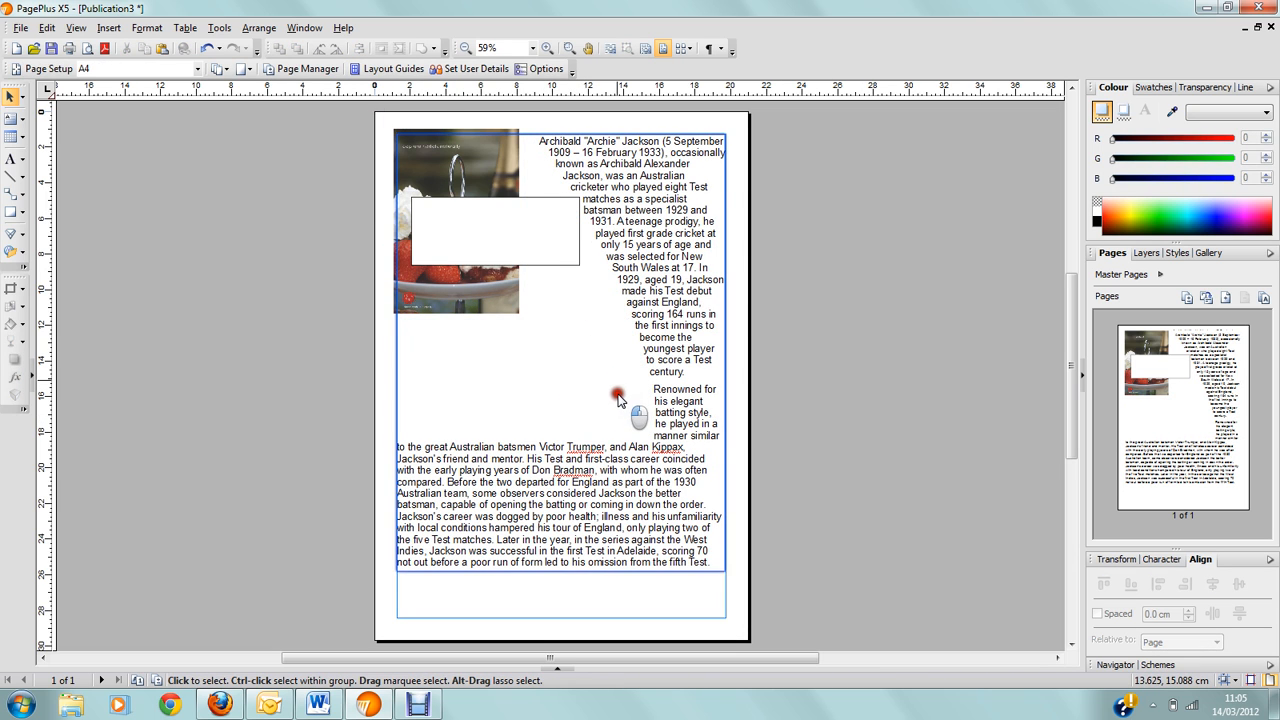
- Select the photo again to drag its wrap outline outward into a curve
left_click(616, 396)
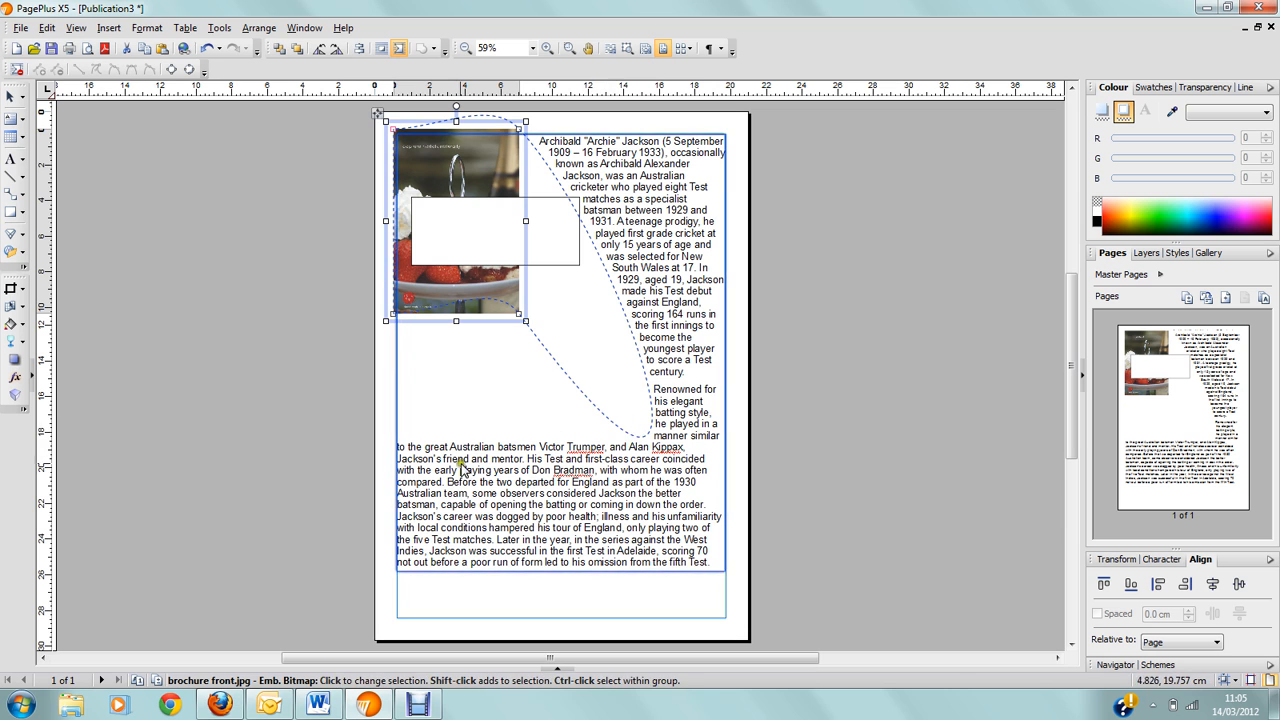
mouse_move(640, 440)
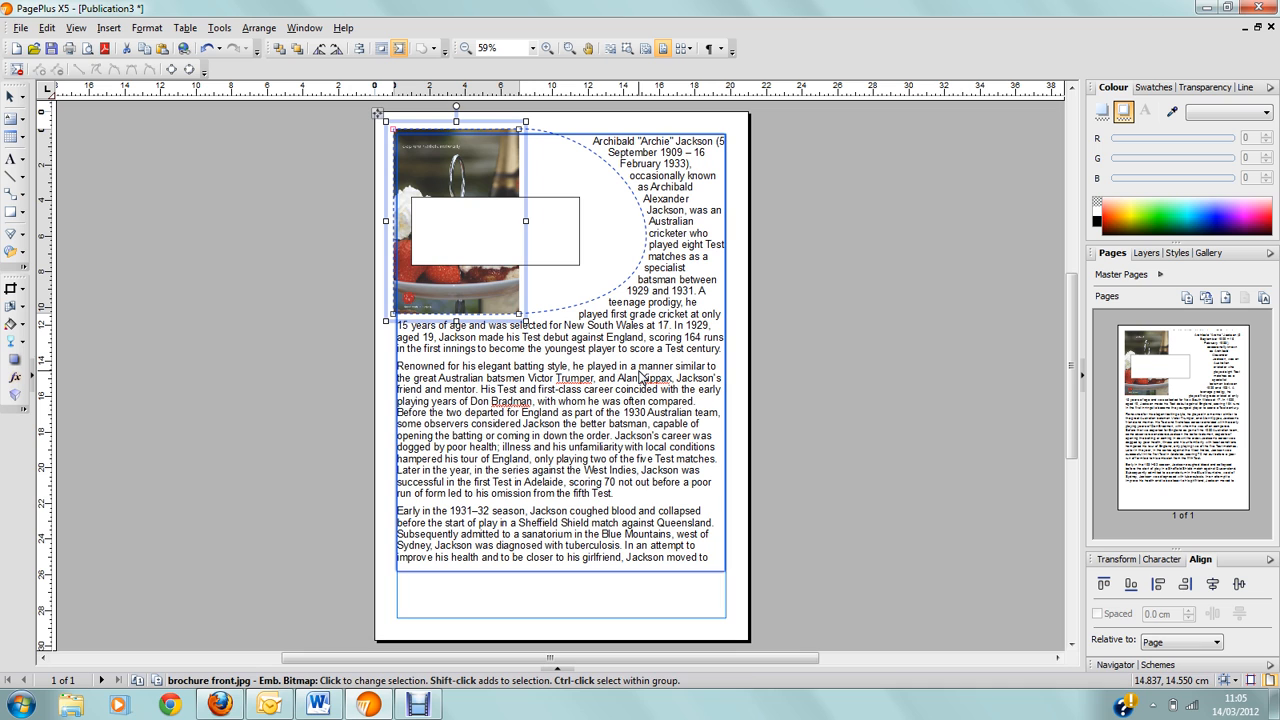
mouse_move(468, 114)
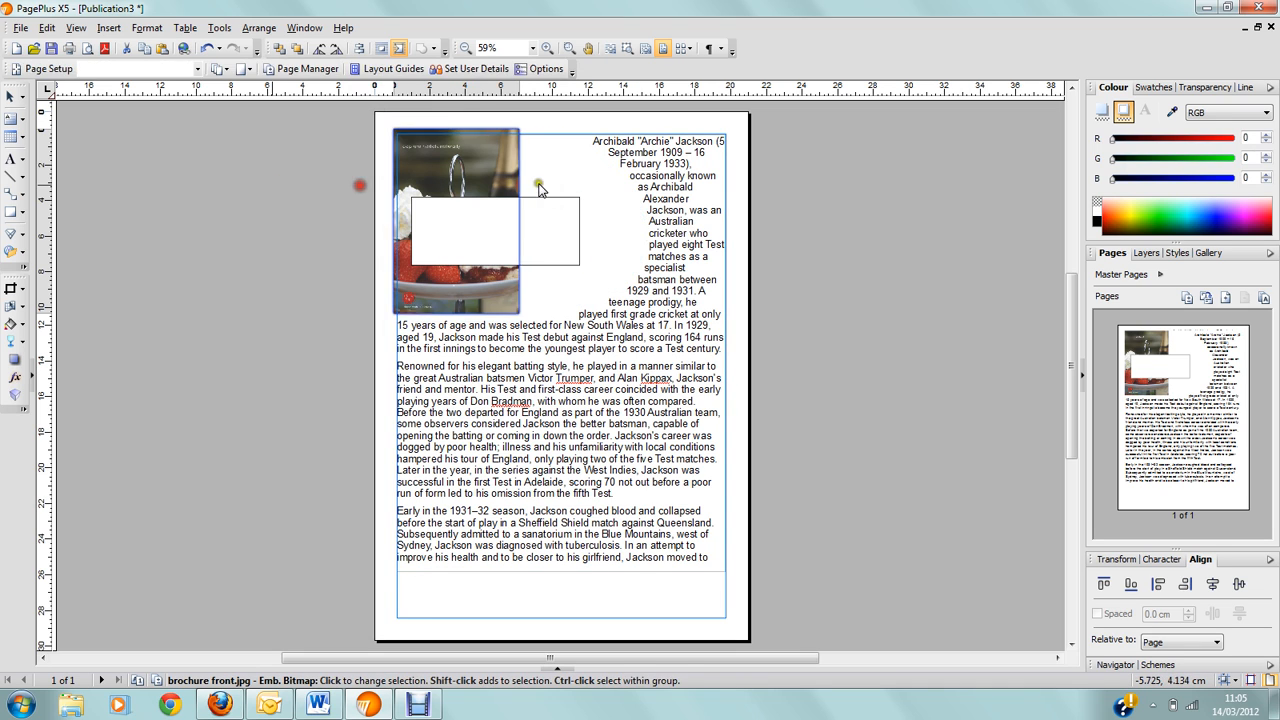
- Select and delete the white rectangle so the text sits close beside the photo
left_click(540, 188)
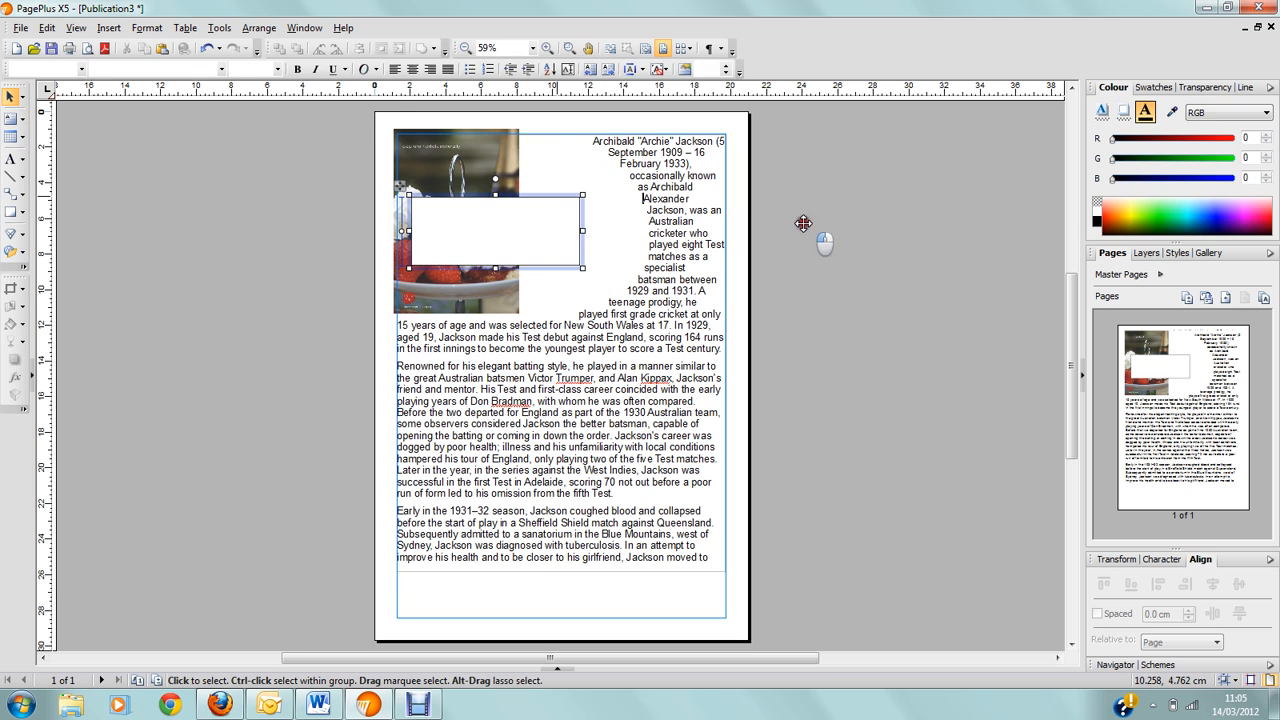
left_click(516, 210)
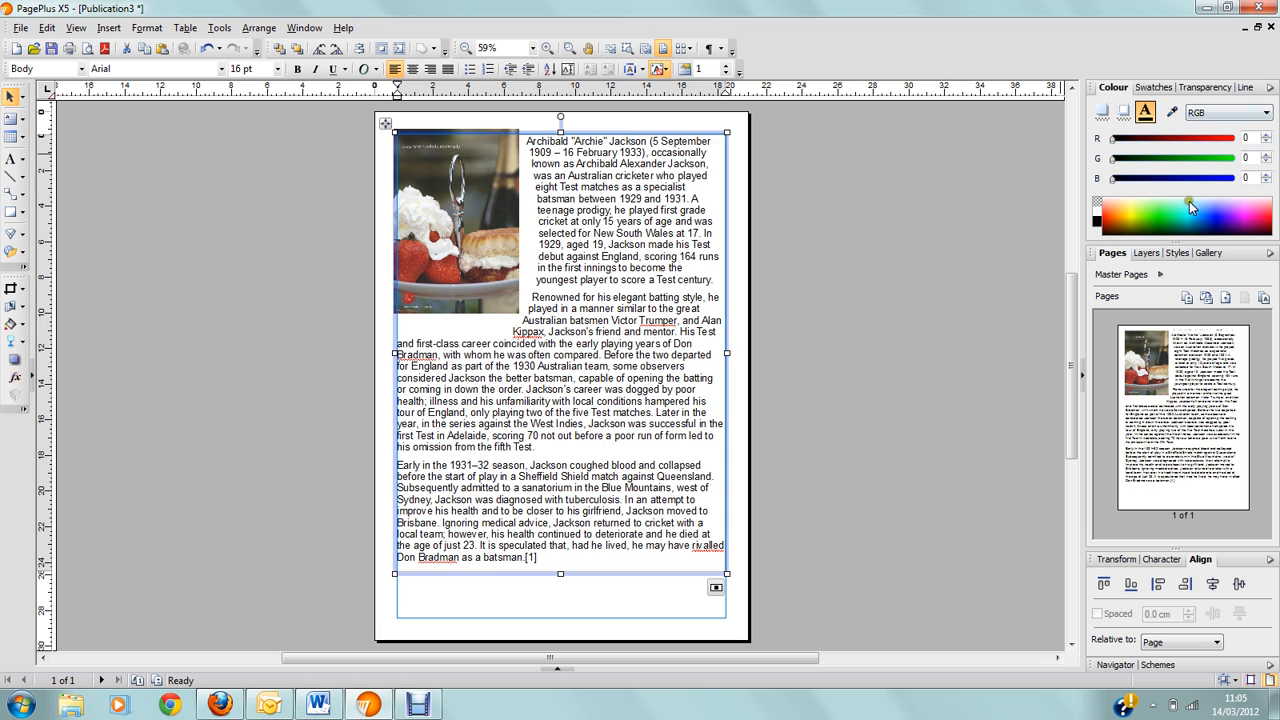
mouse_move(532, 132)
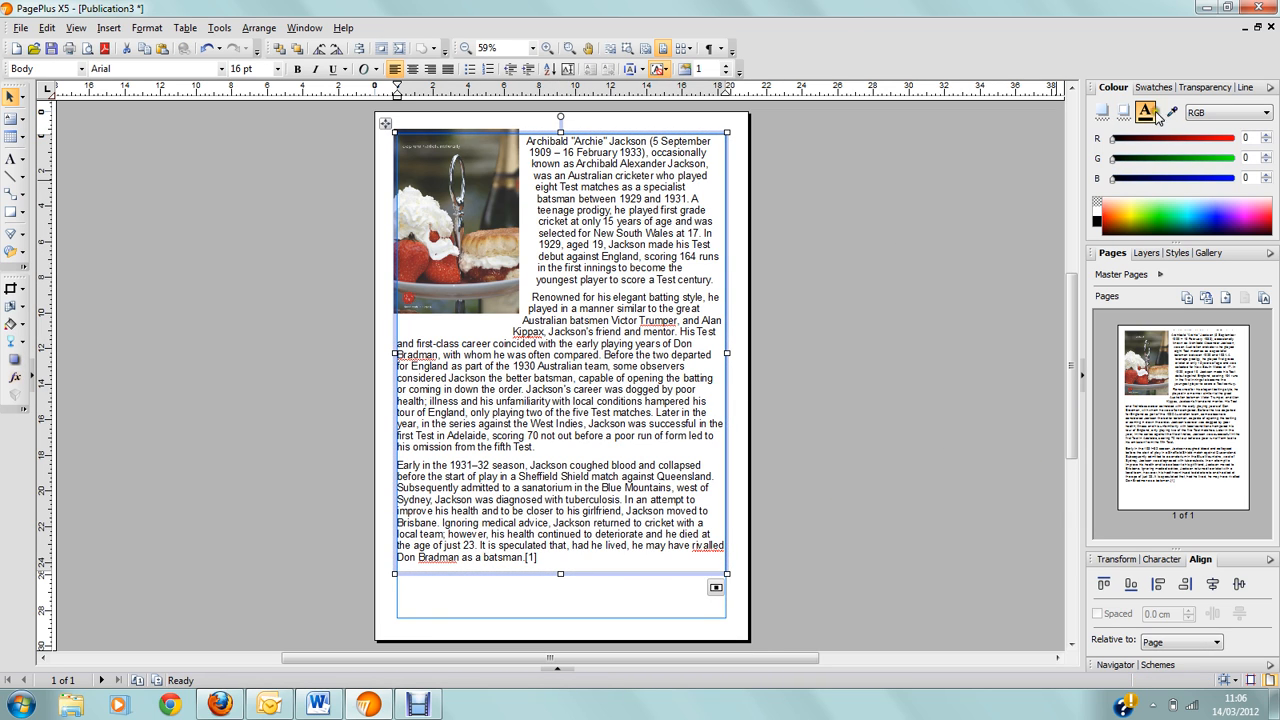
mouse_move(1148, 120)
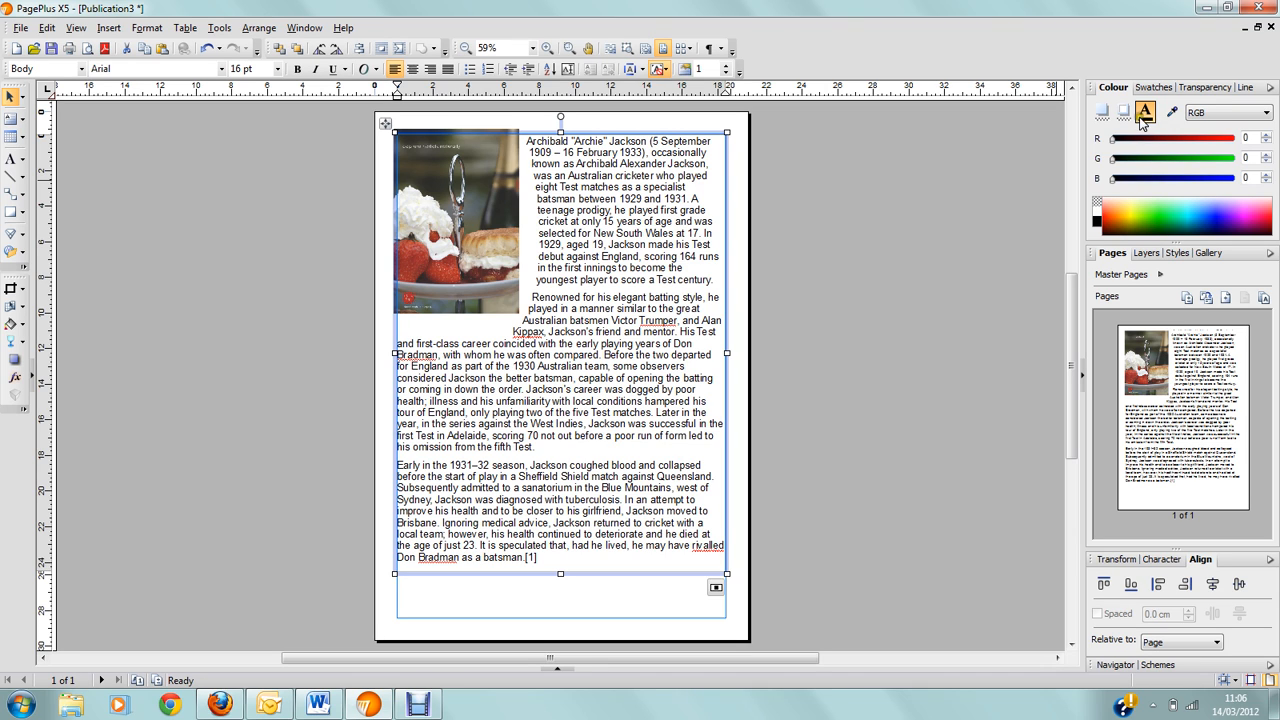
mouse_move(1144, 118)
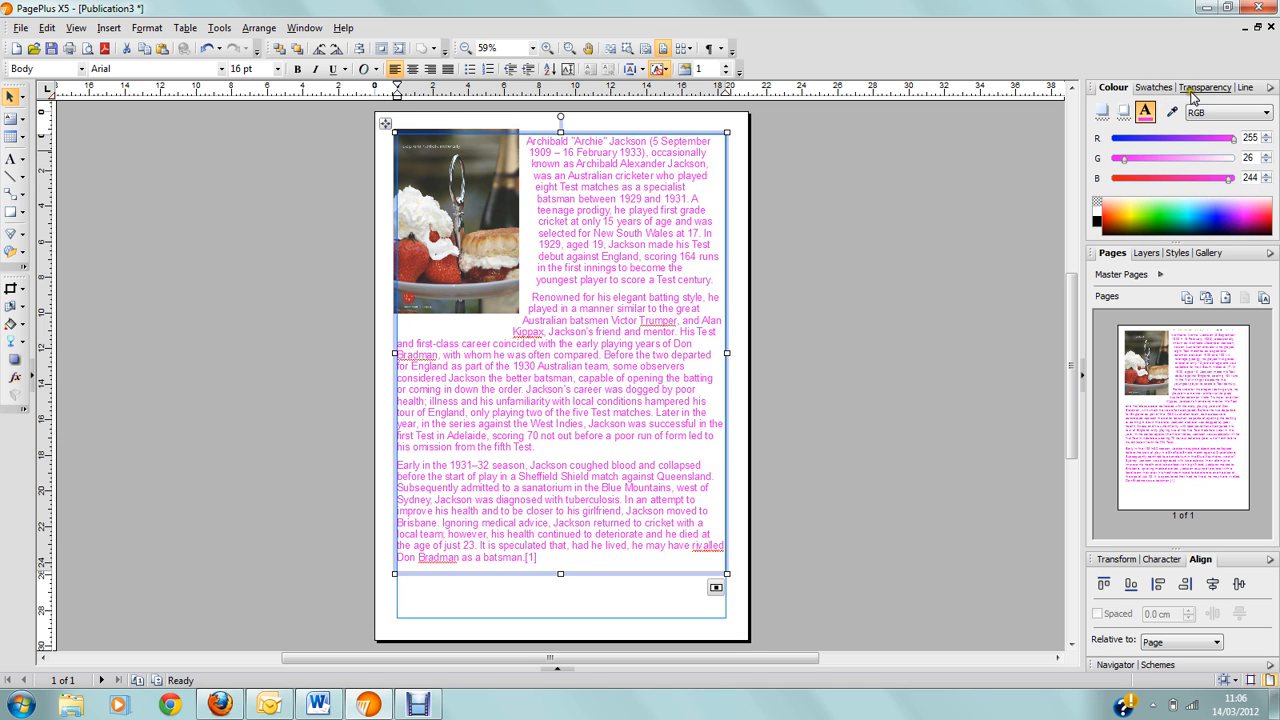
- Show the Swatches panel and browse the palette list (Candy, Cold, Fruit and others)
left_click(1152, 88)
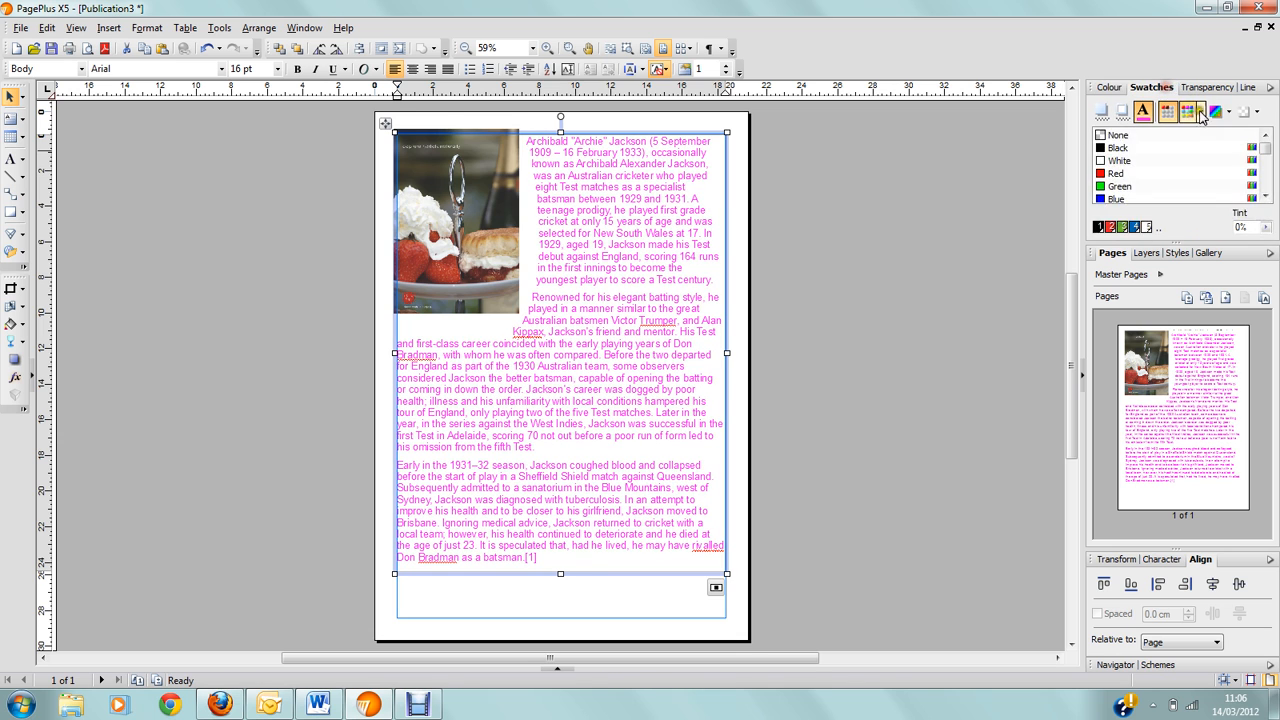
left_click(1196, 112)
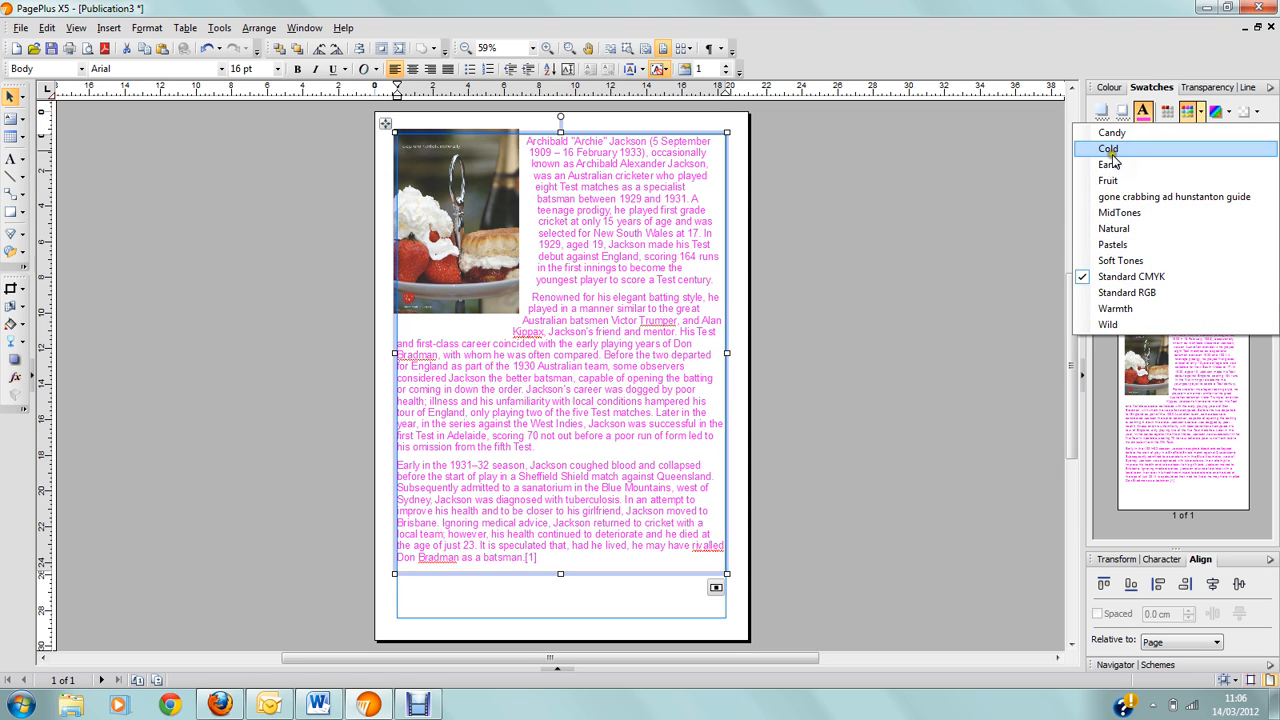
mouse_move(1112, 132)
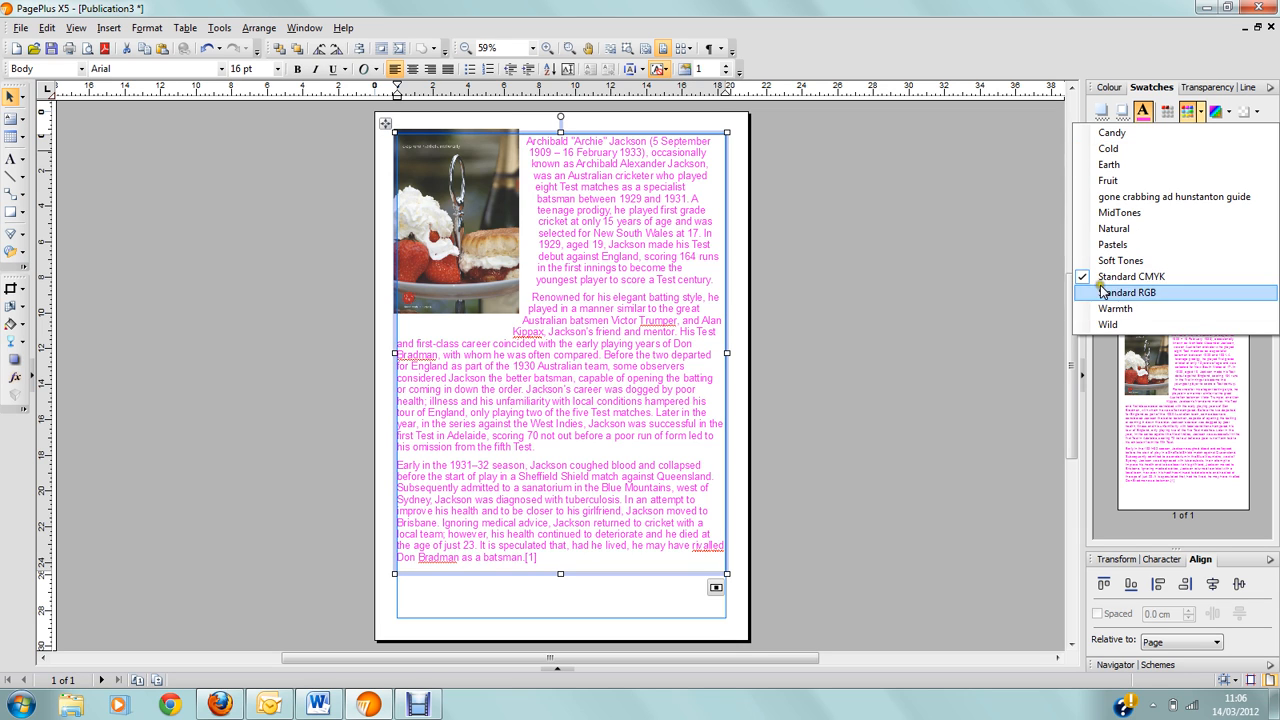
mouse_move(1108, 180)
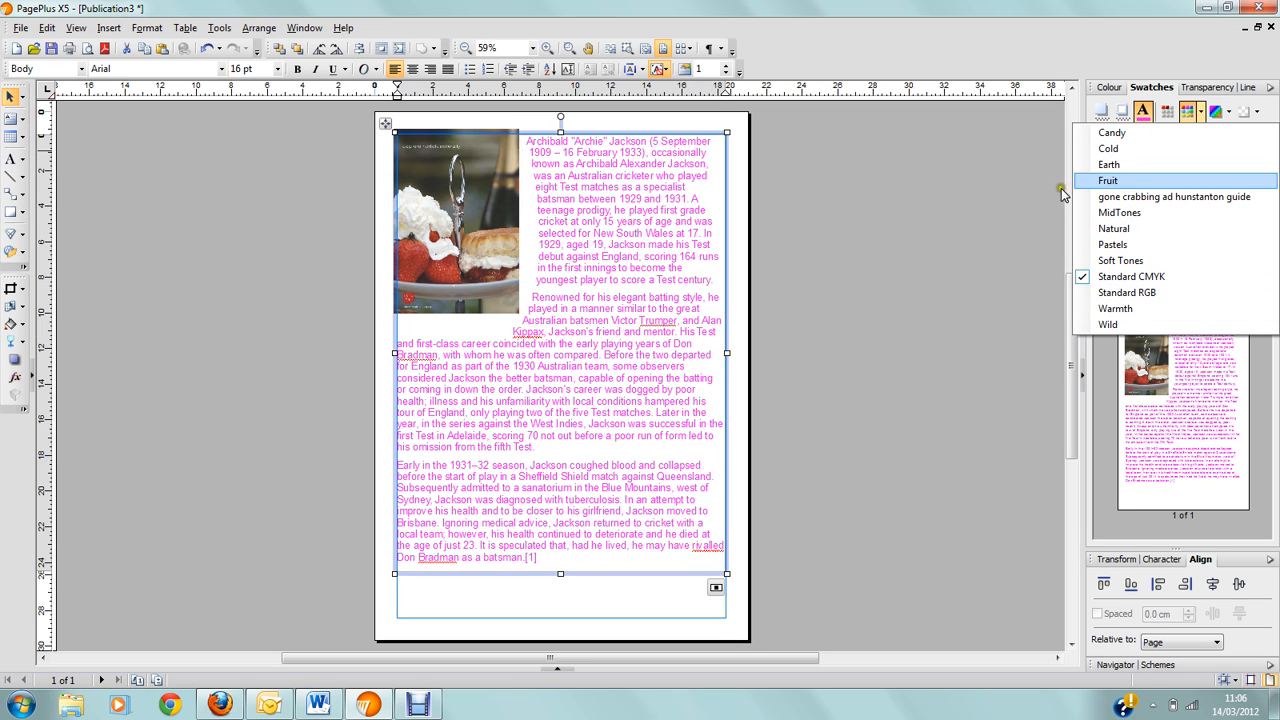
mouse_move(908, 308)
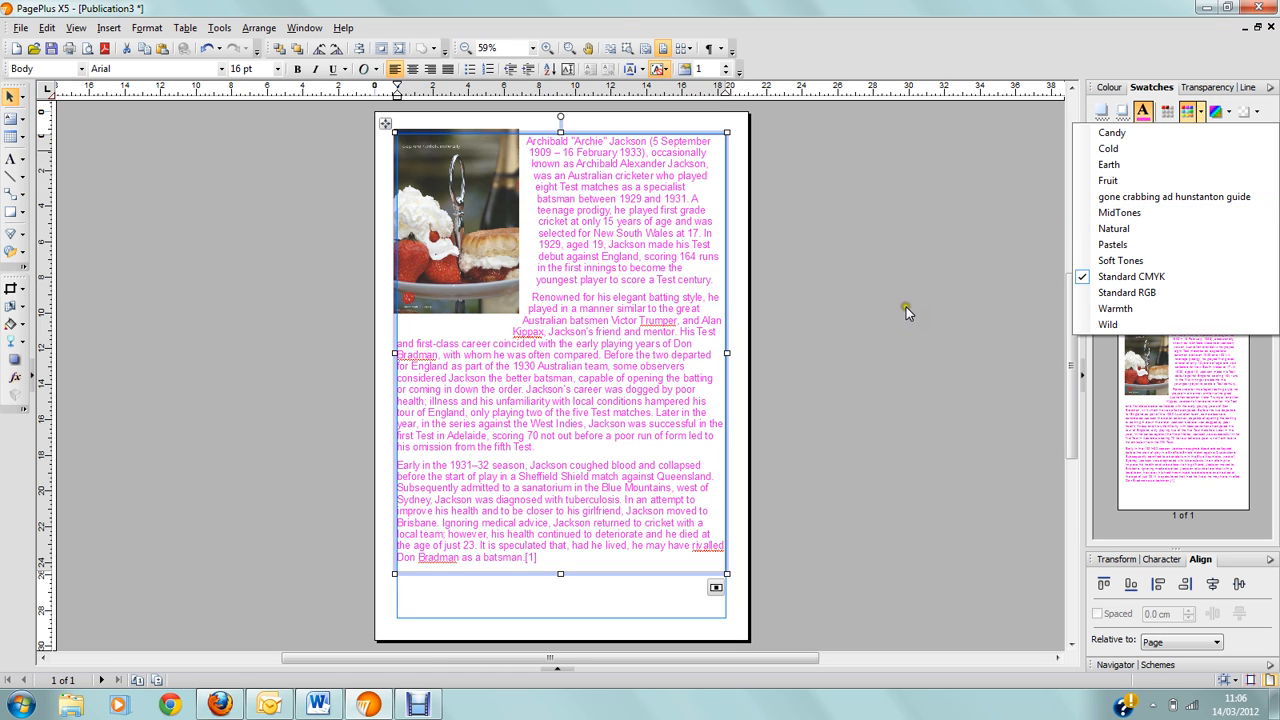
mouse_move(908, 308)
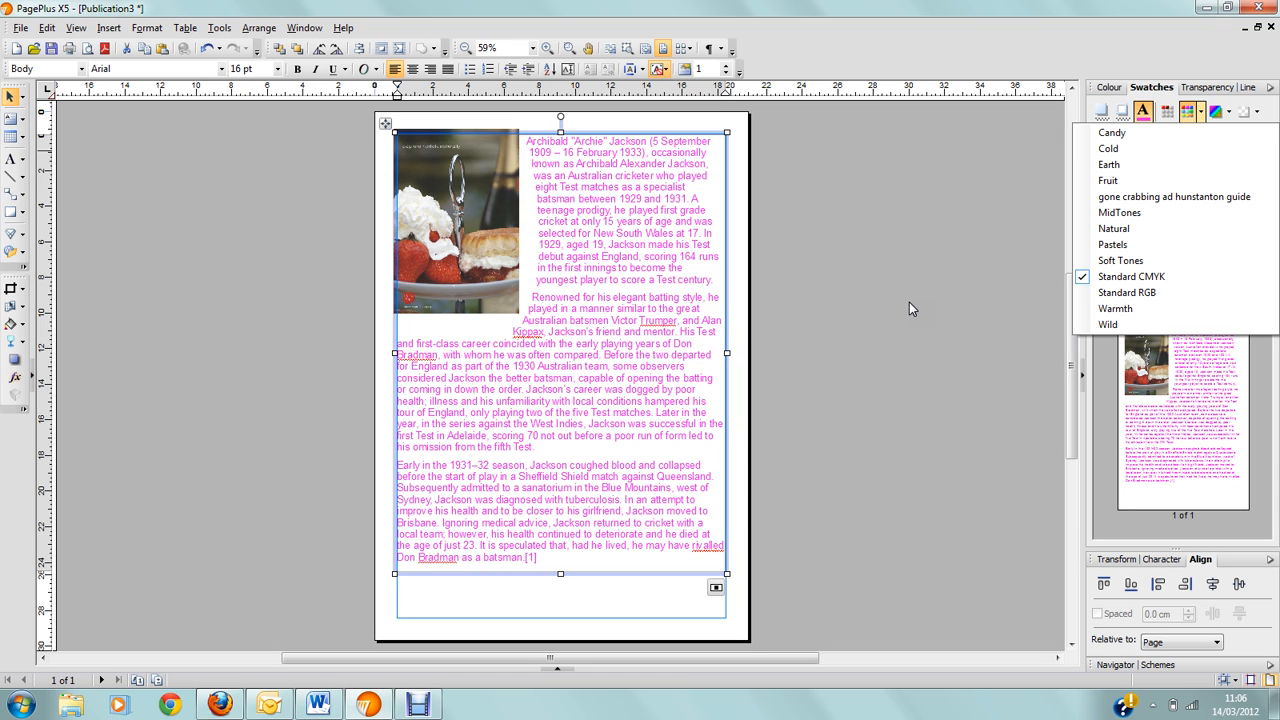
mouse_move(1136, 284)
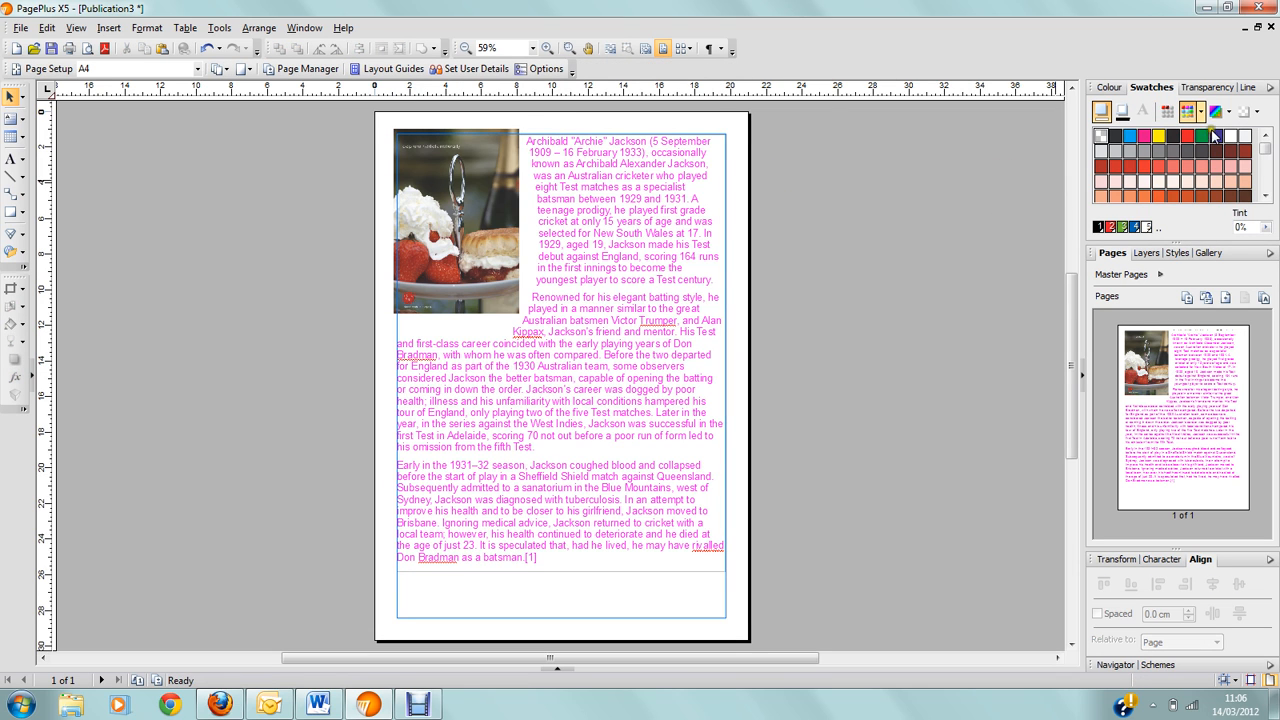
- Give the opening paragraph a Dropped capital A spanning 3 lines via Format > Drop Cap
left_click(1108, 88)
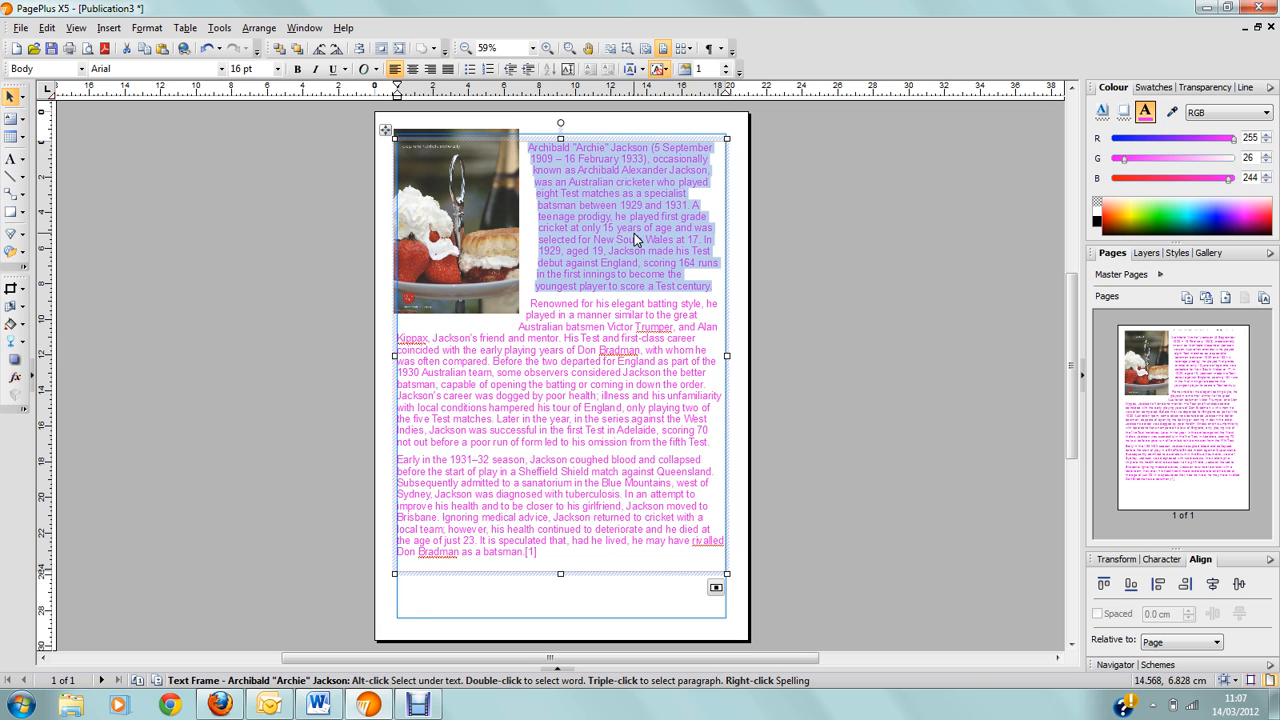
left_click(148, 28)
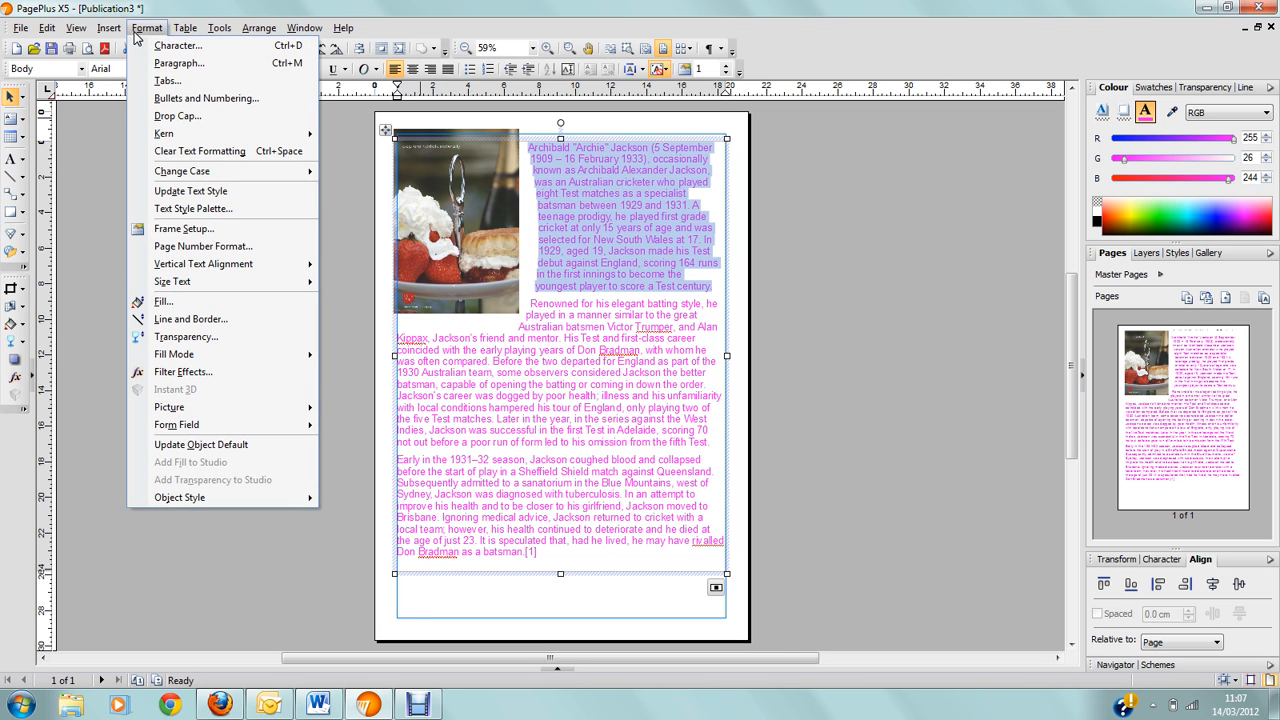
mouse_move(176, 116)
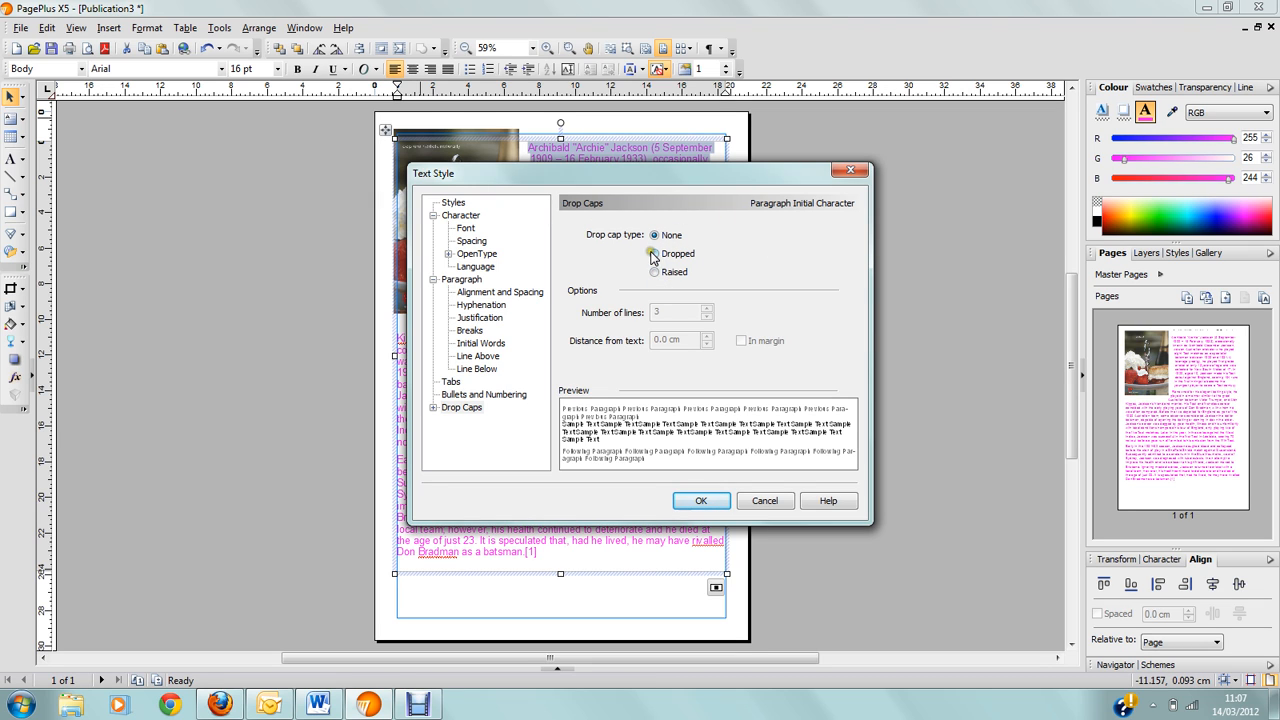
left_click(656, 254)
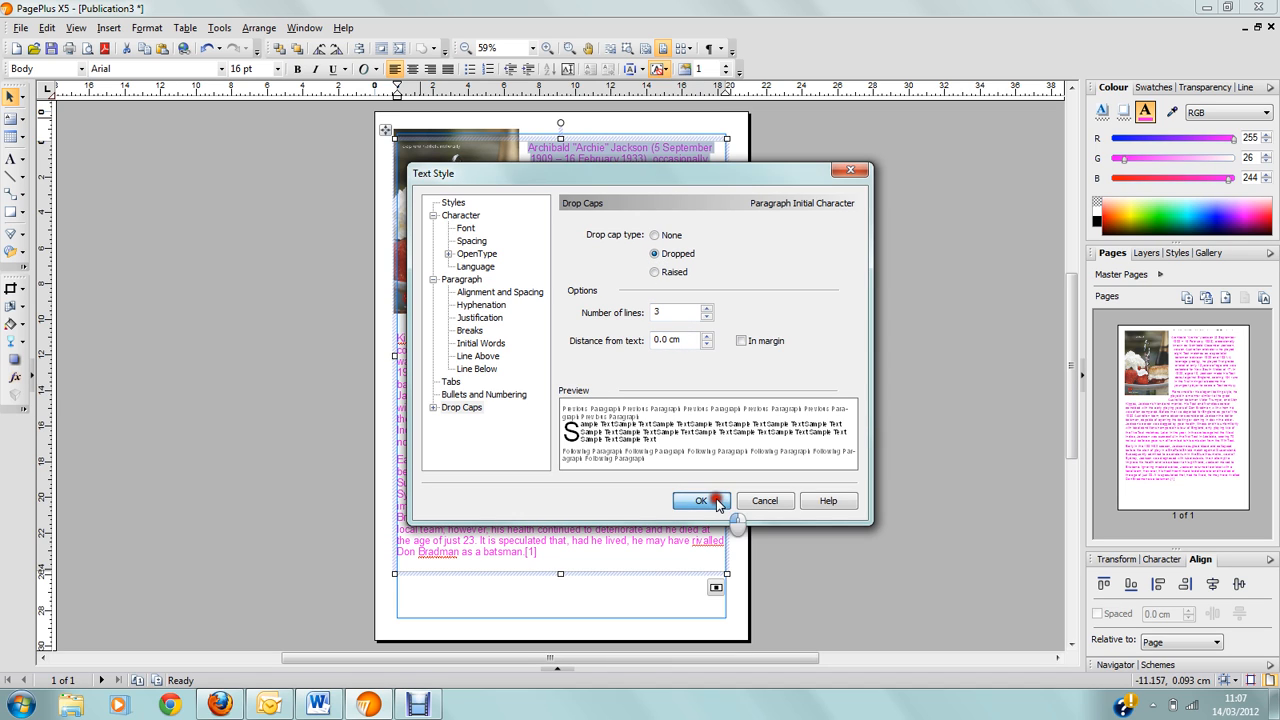
left_click(700, 500)
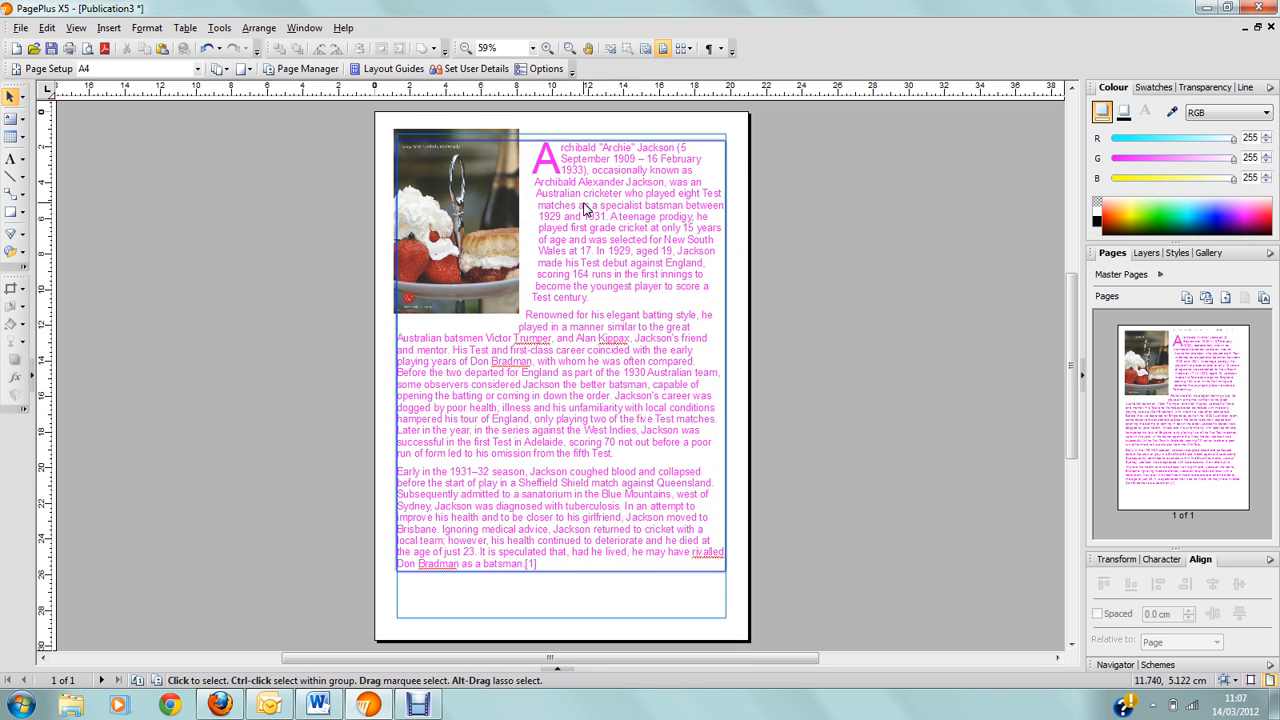
mouse_move(564, 166)
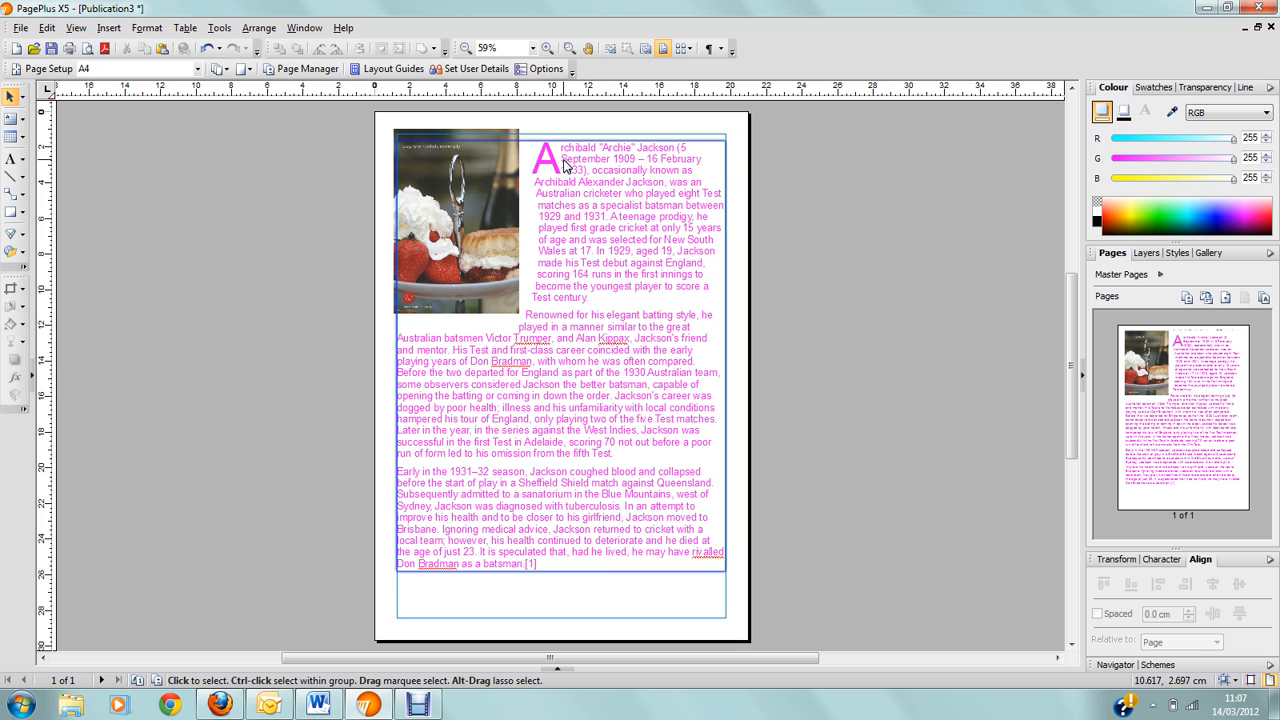
- Draw a tall Quick Rectangle over the lower right of the text frame
left_click(578, 572)
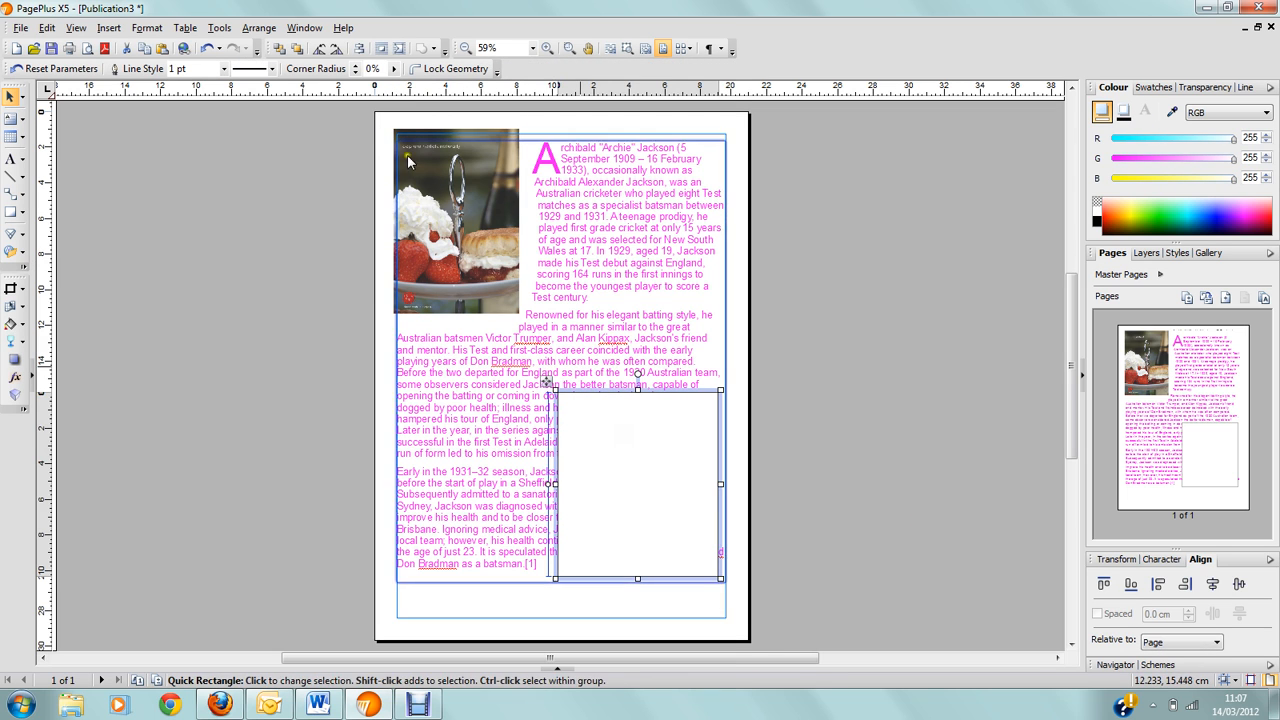
- Set the rectangle's wrap to Tight with a Wrap To side so text runs down its left
left_click(380, 48)
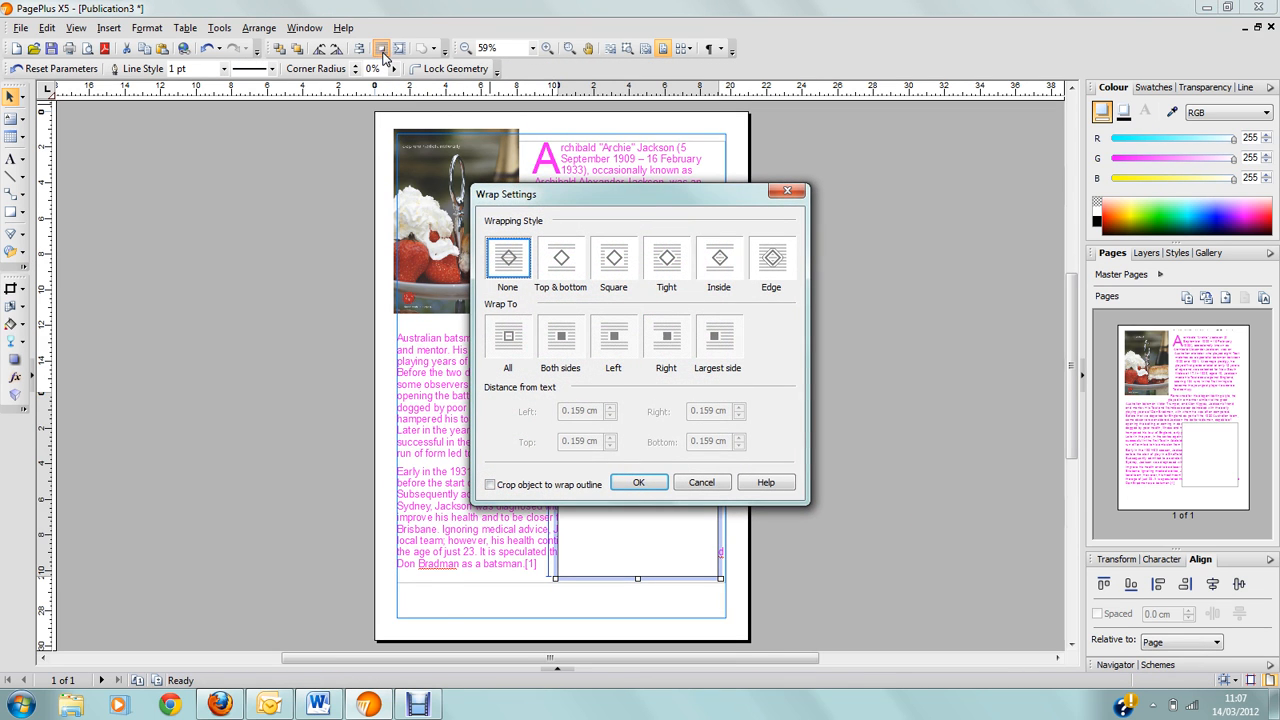
left_click(666, 258)
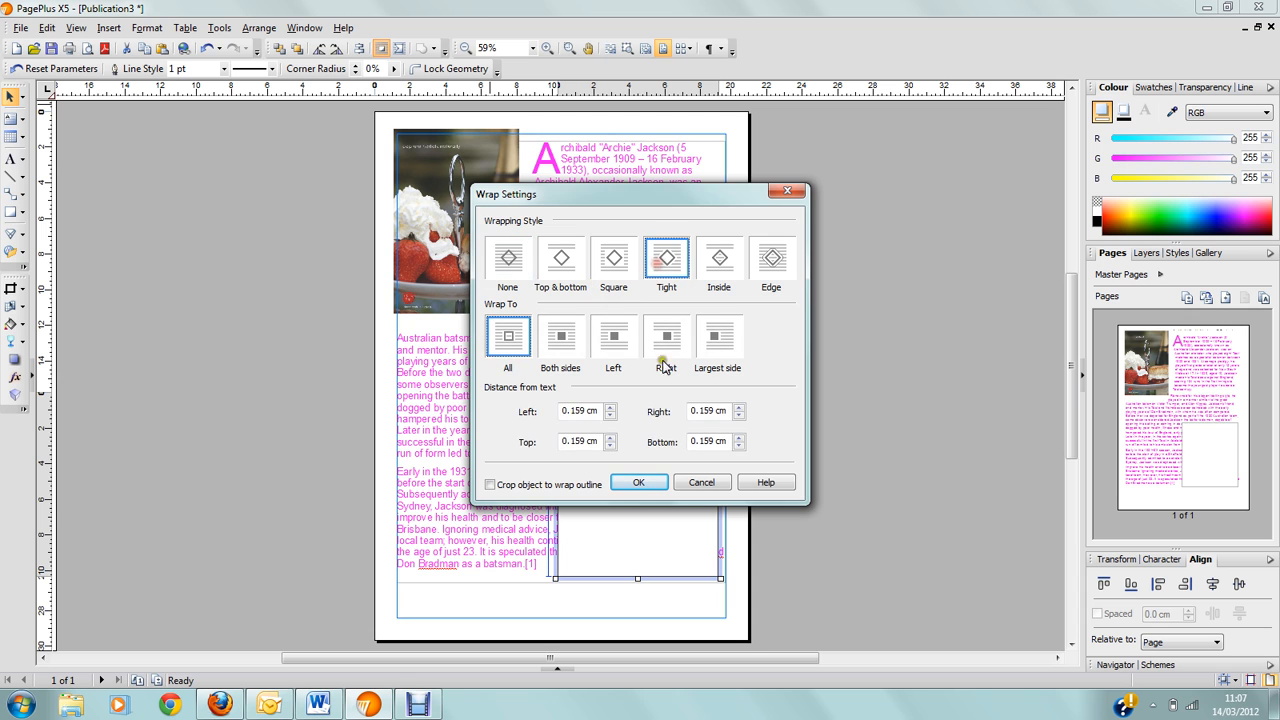
left_click(638, 482)
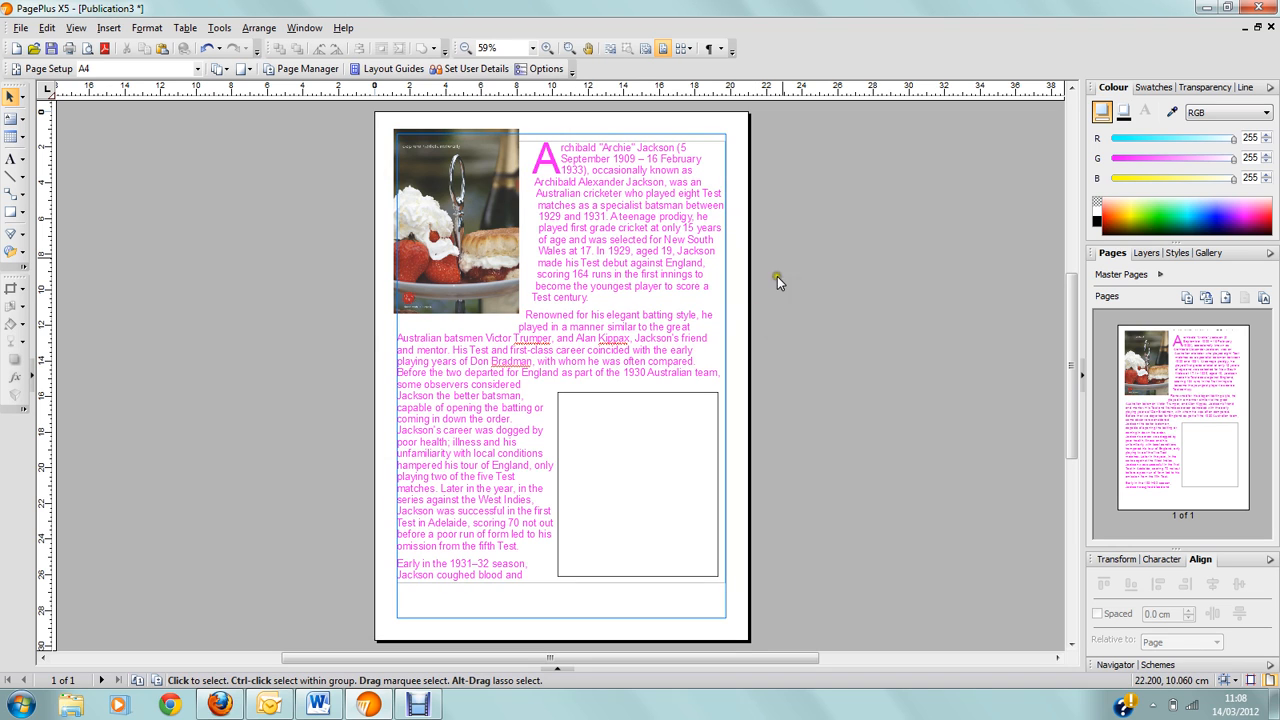
mouse_move(318, 272)
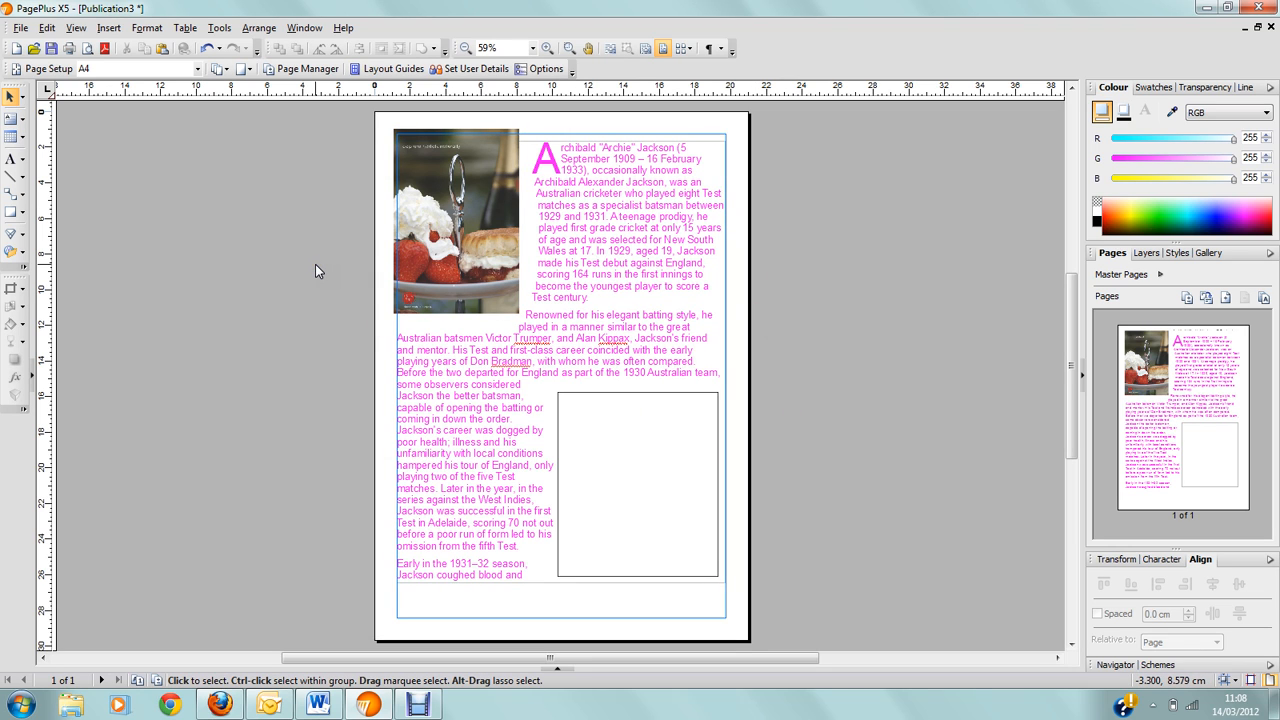